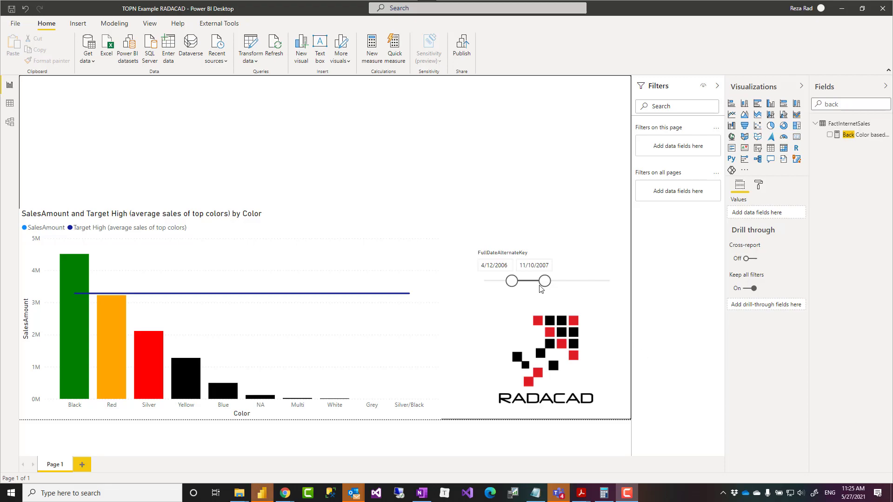
pyautogui.moveTo(447, 205)
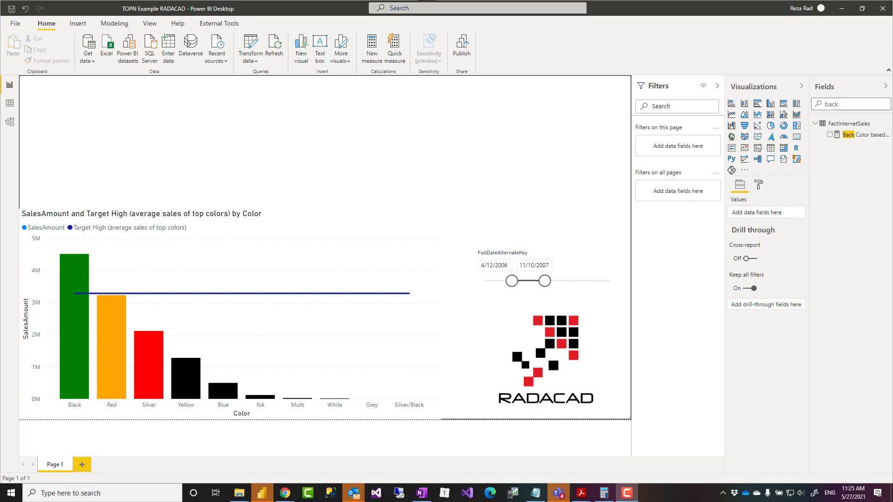
# Switch to Data view to see the TopN 1st example table of the top 10 products by sales
pyautogui.click(10, 102)
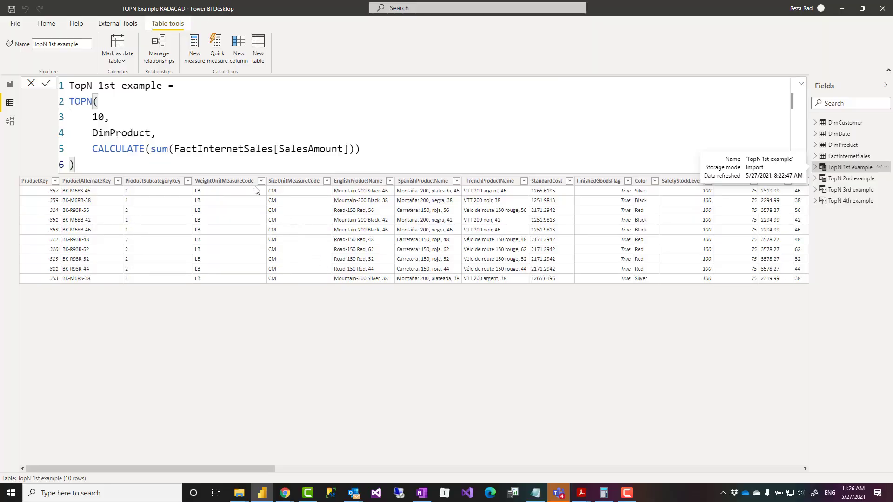
pyautogui.click(101, 101)
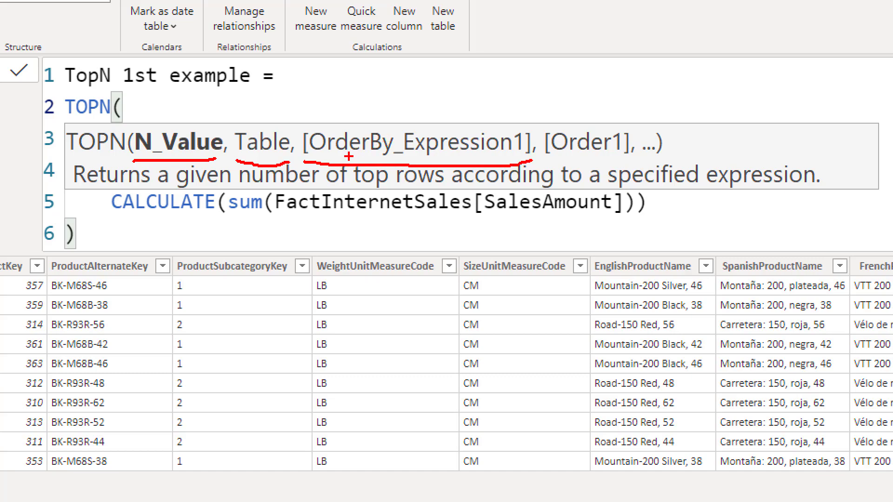
pyautogui.moveTo(249, 146)
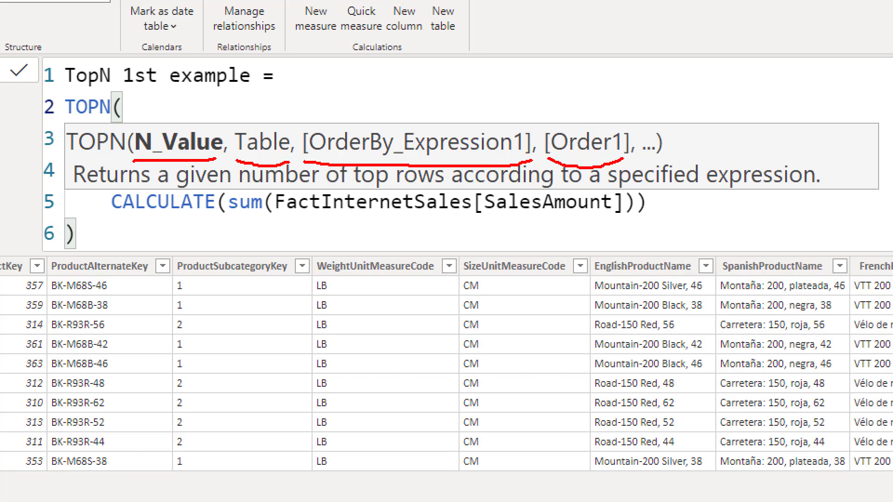
pyautogui.moveTo(599, 190)
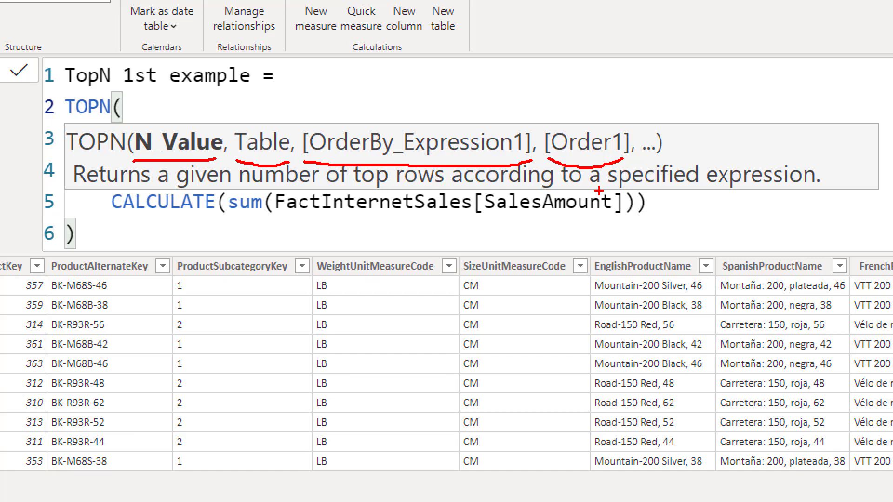
pyautogui.moveTo(505, 140)
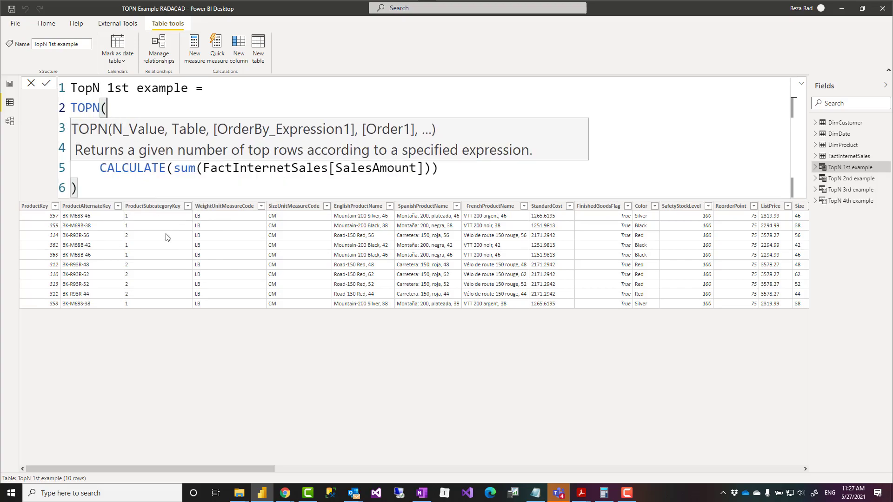
pyautogui.write('10,')
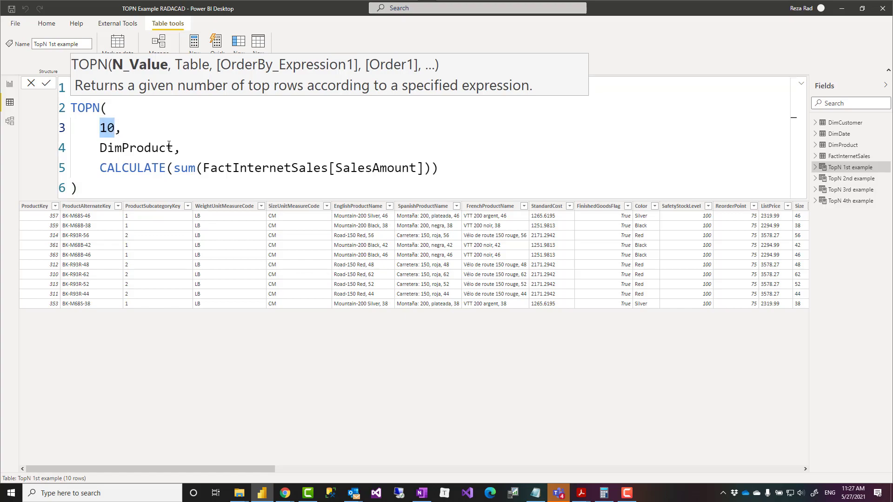
pyautogui.doubleClick(137, 148)
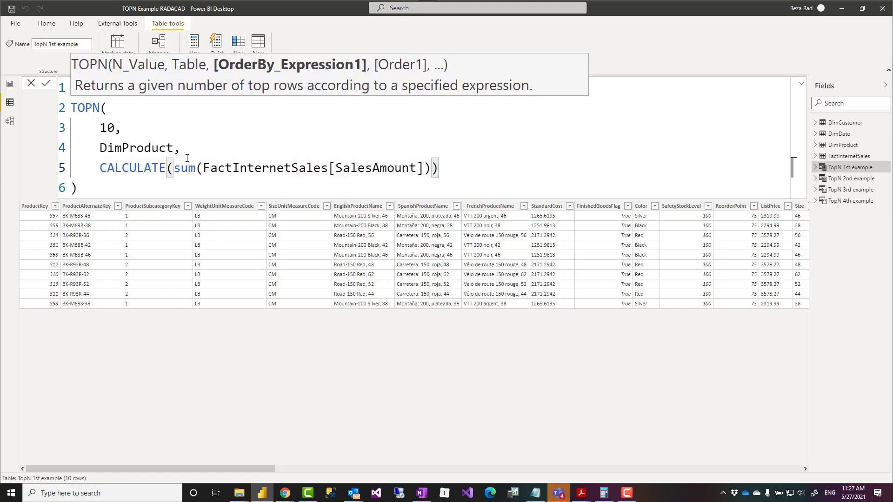
pyautogui.click(450, 168)
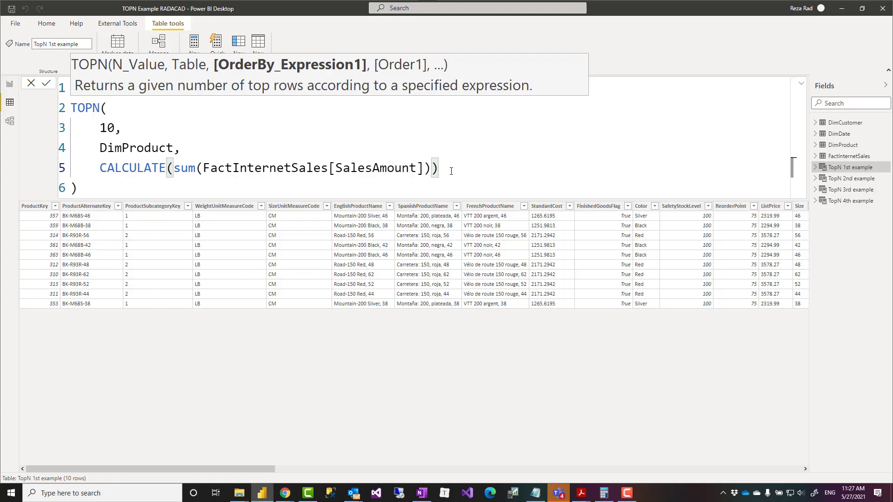
pyautogui.moveTo(461, 170)
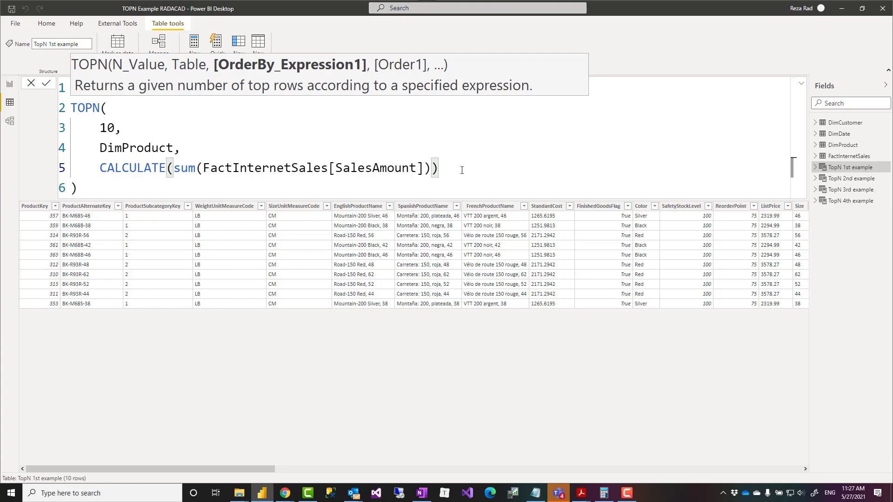
pyautogui.moveTo(246, 477)
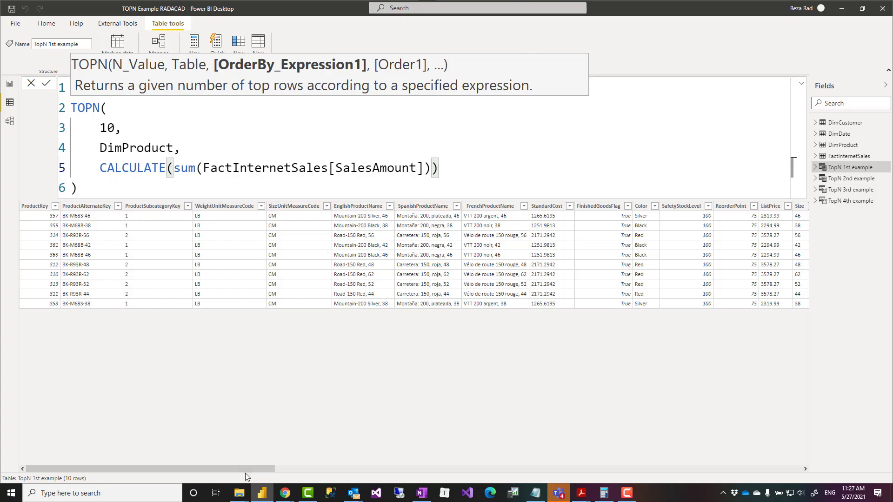
pyautogui.moveTo(181, 417)
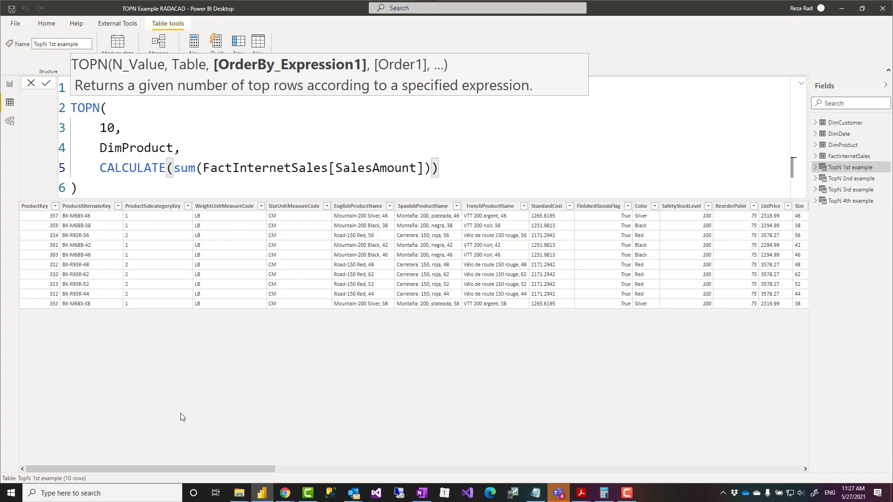
pyautogui.moveTo(61, 283)
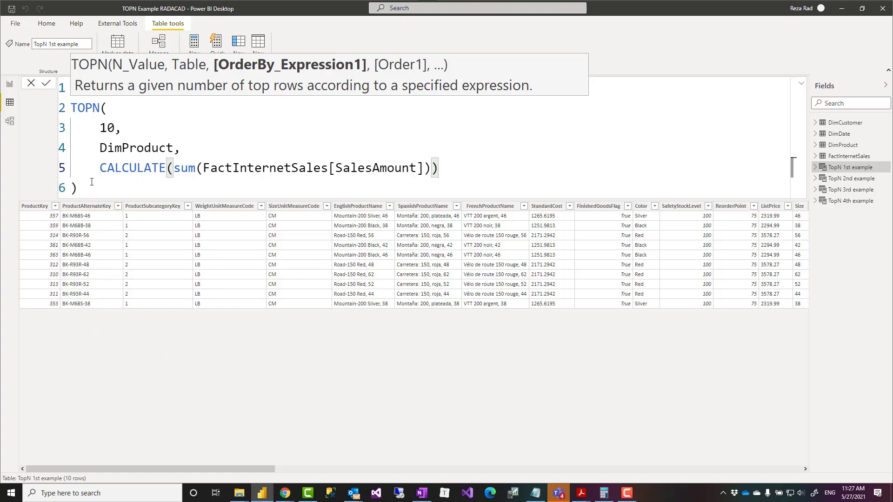
pyautogui.moveTo(124, 468)
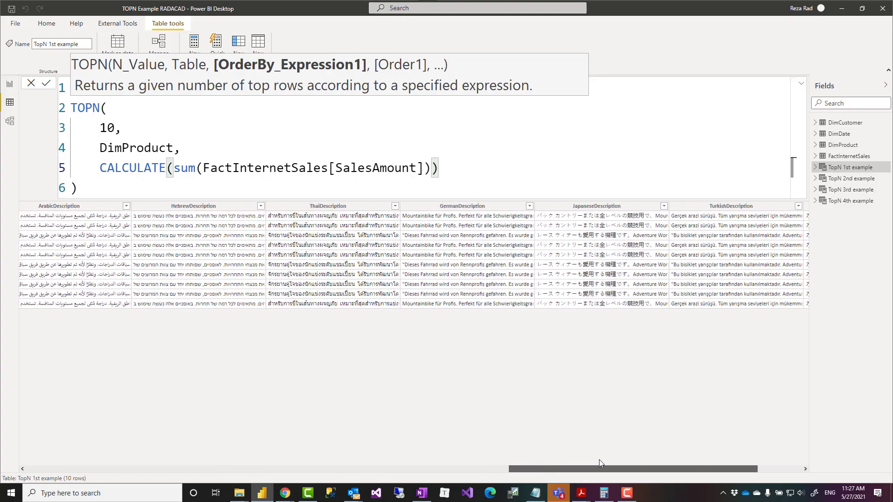
pyautogui.hscroll(-3)
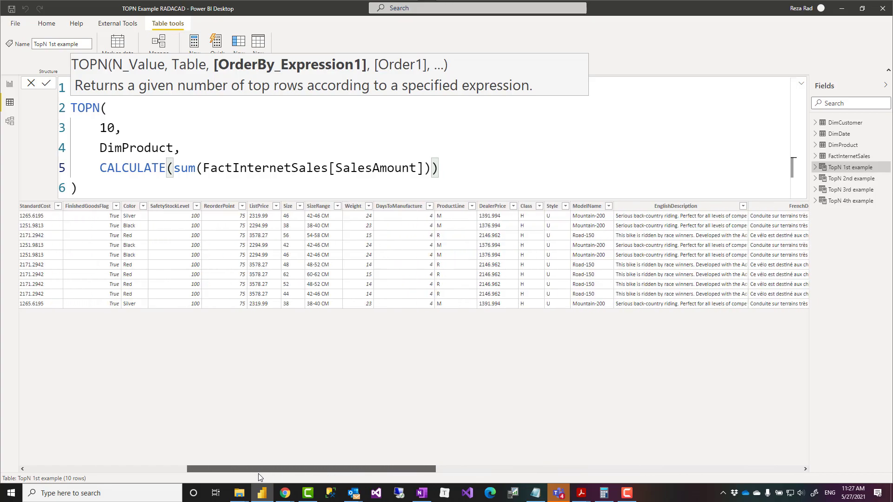
pyautogui.hscroll(-3)
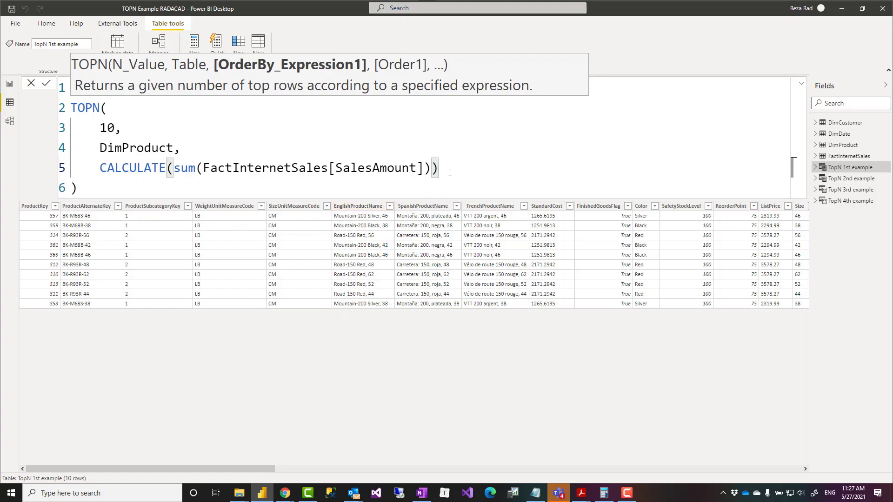
pyautogui.moveTo(112, 188)
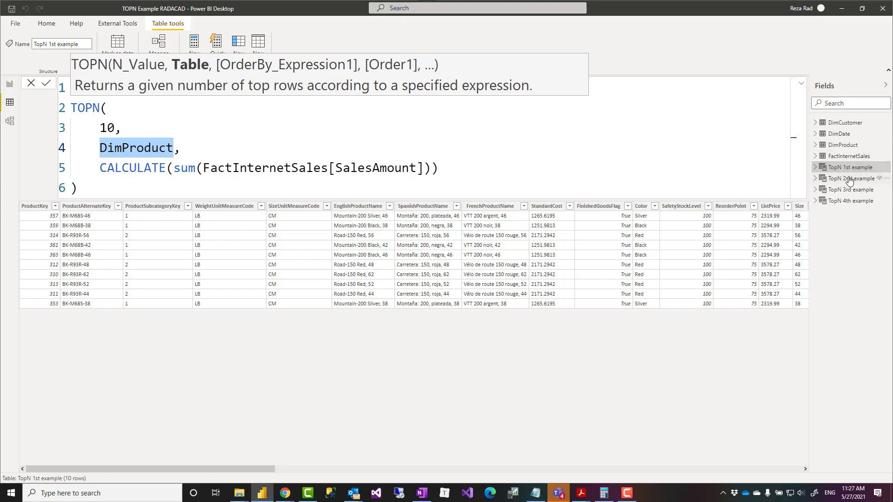
# View TopN 2nd example, highlight VALUES(DimProduct[Color]) in its formula, then open TopN 3rd example
pyautogui.click(849, 179)
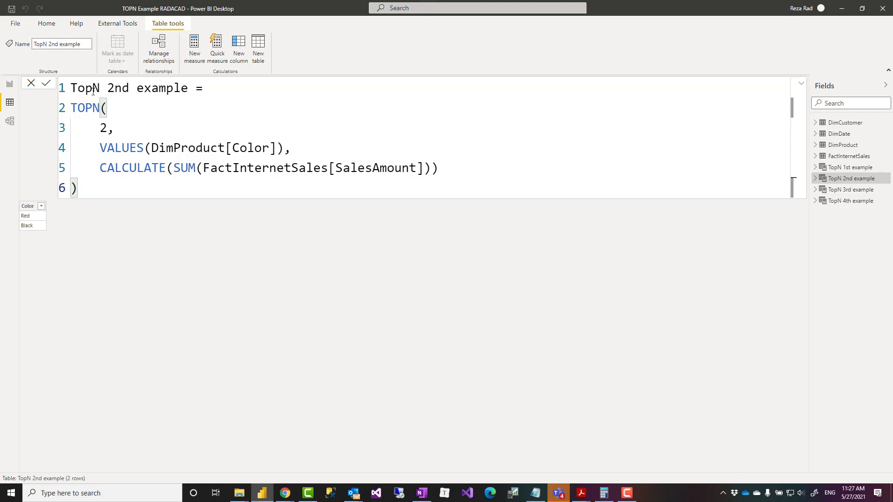
pyautogui.moveTo(106, 186)
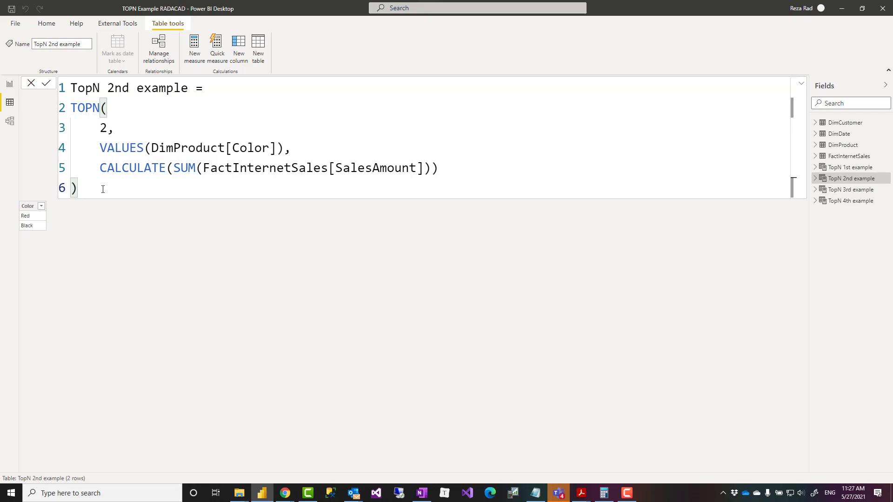
pyautogui.click(100, 148)
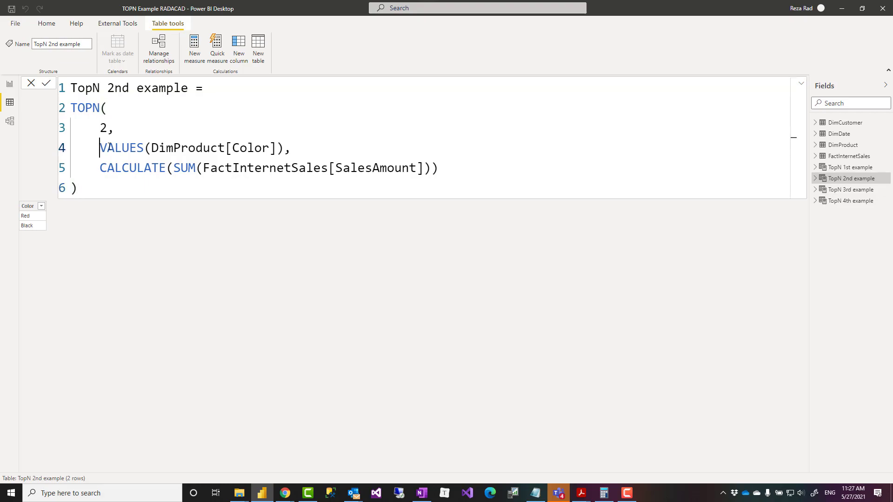
pyautogui.doubleClick(190, 148)
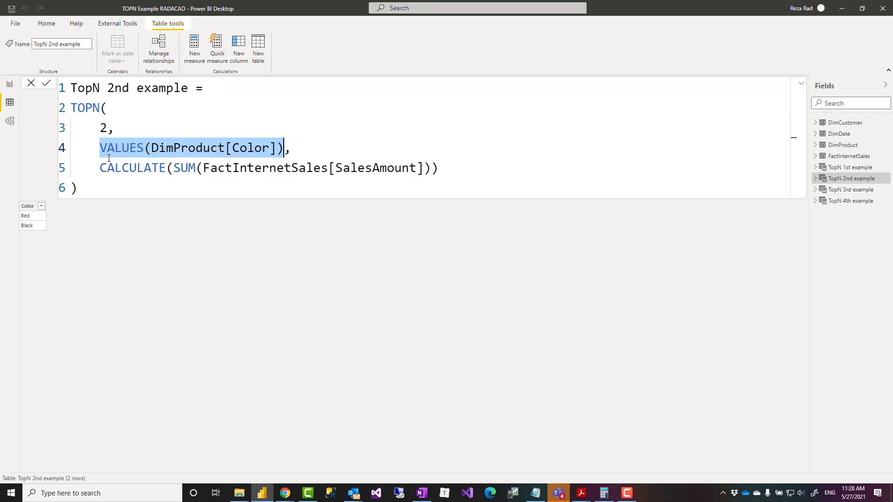
pyautogui.moveTo(112, 203)
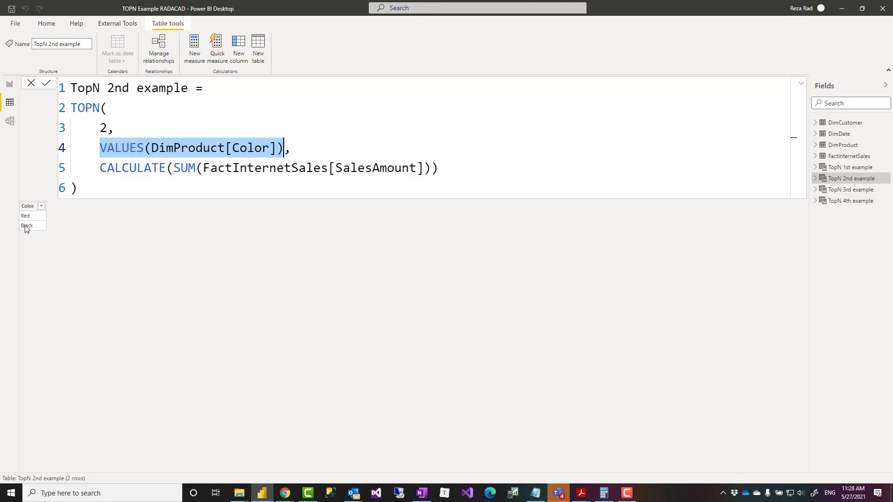
pyautogui.moveTo(26, 225)
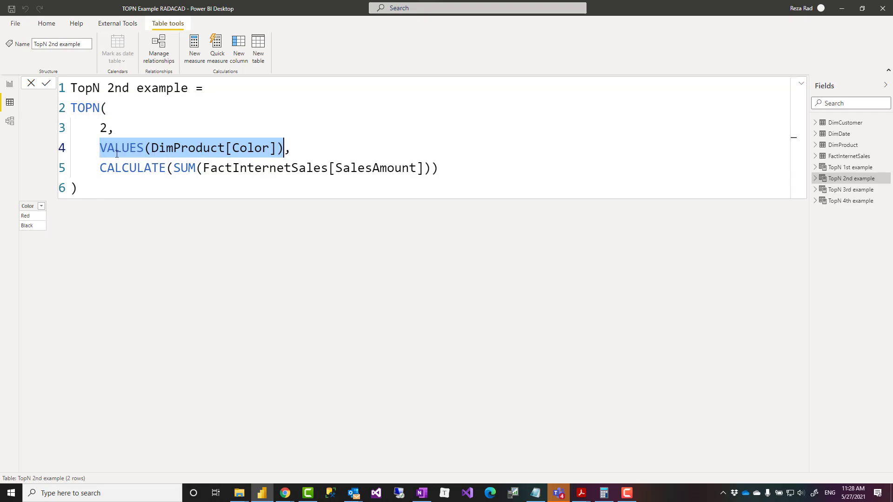
pyautogui.moveTo(853, 193)
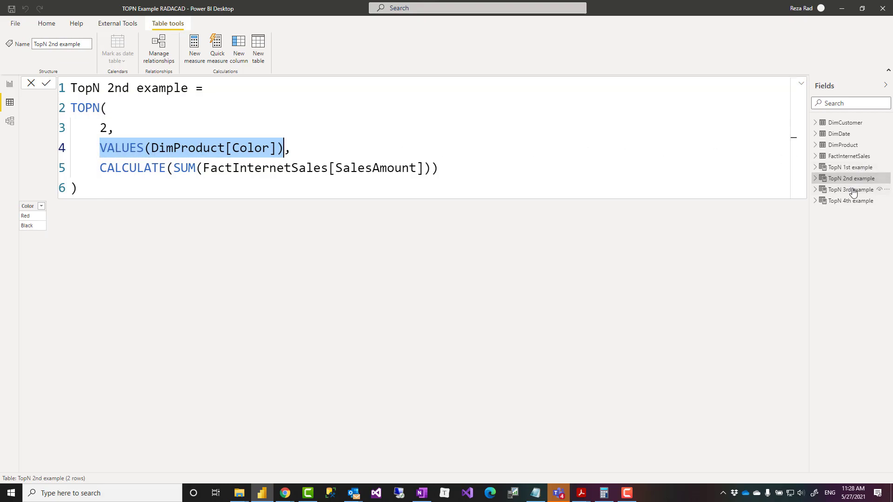
pyautogui.click(851, 190)
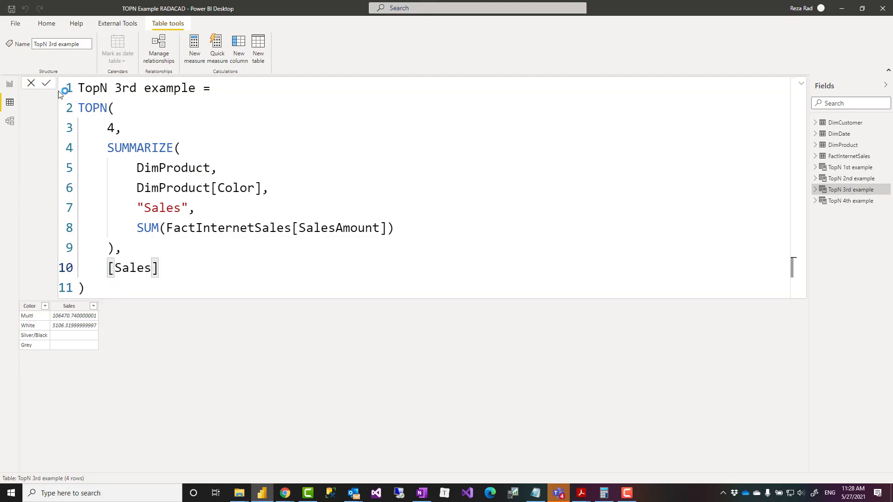
# Review the TOPN(4, SUMMARIZE colors with Sales, [Sales]) formula, placing the cursor after [Sales]
pyautogui.click(45, 83)
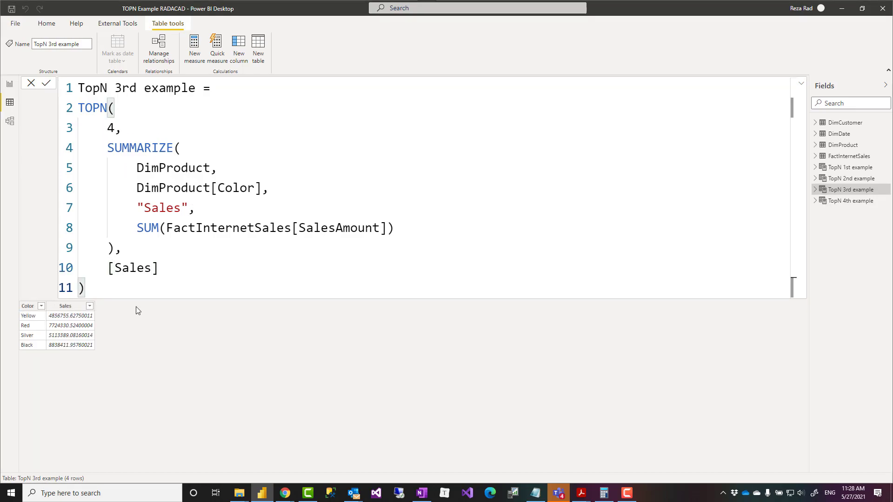
pyautogui.click(111, 148)
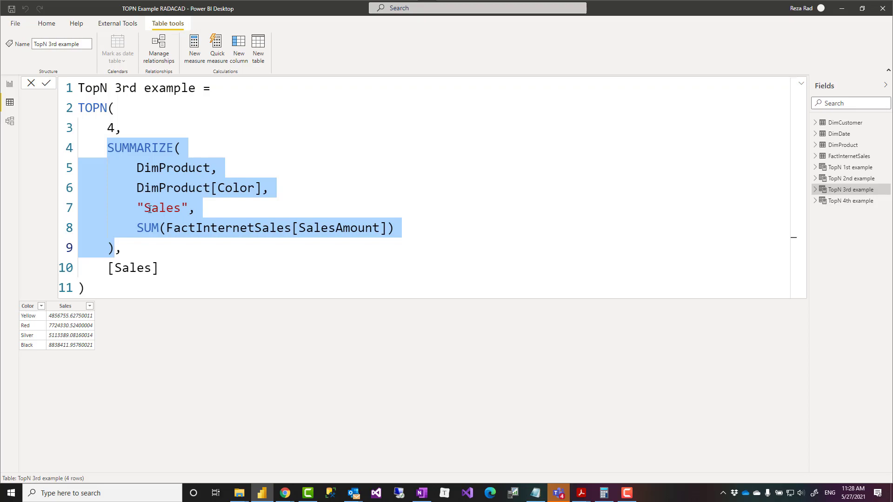
pyautogui.moveTo(118, 170)
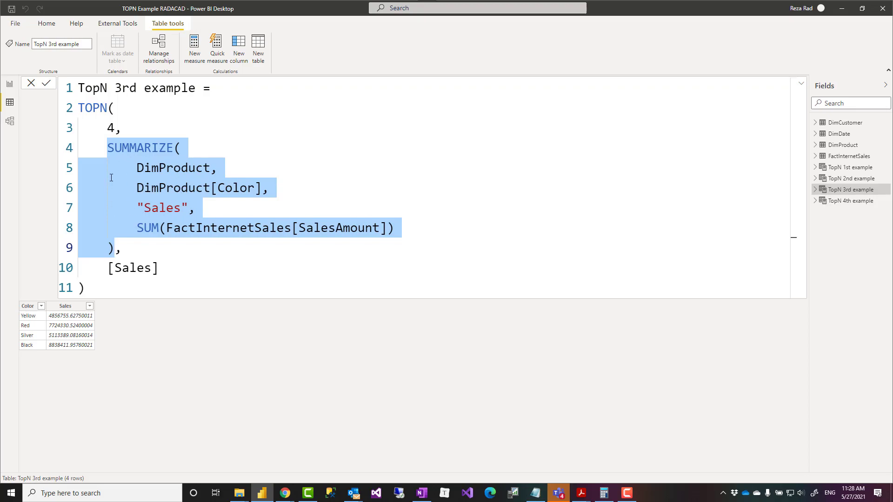
pyautogui.moveTo(246, 187)
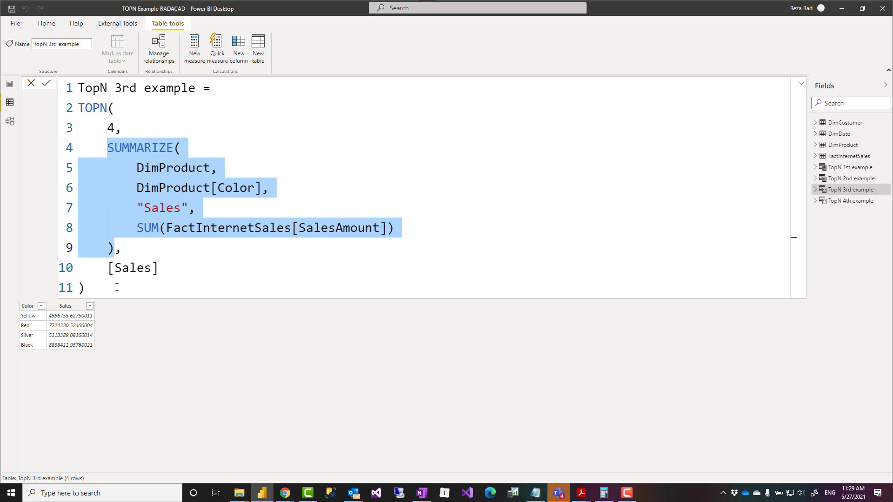
pyautogui.moveTo(37, 348)
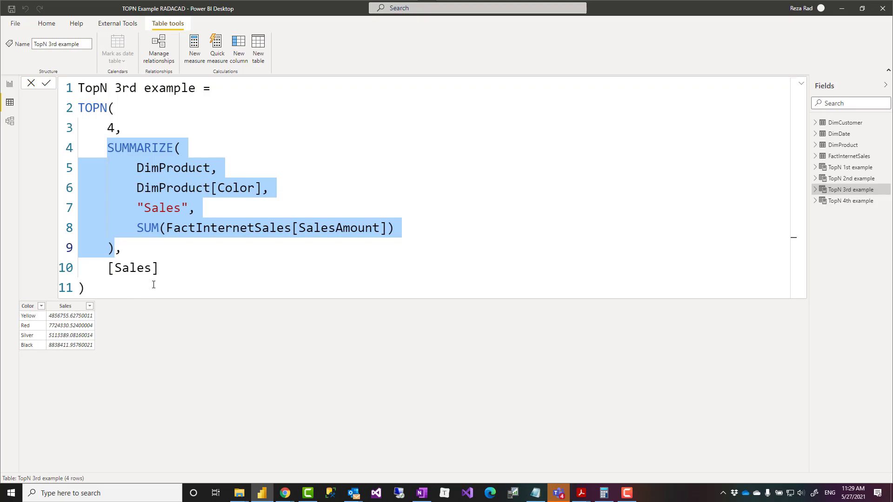
pyautogui.click(161, 268)
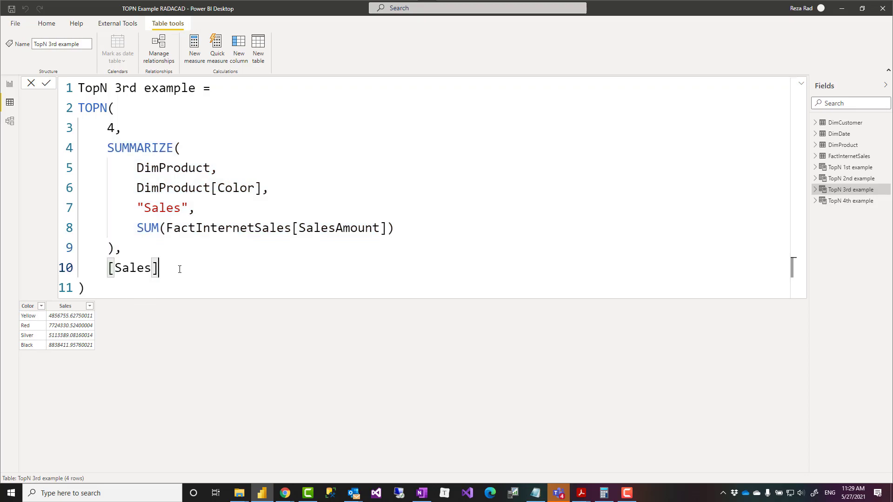
# Add ASC after [Sales] to list the four lowest-selling colours, then view TopN 4th example
pyautogui.write(',')
pyautogui.write('ASC')
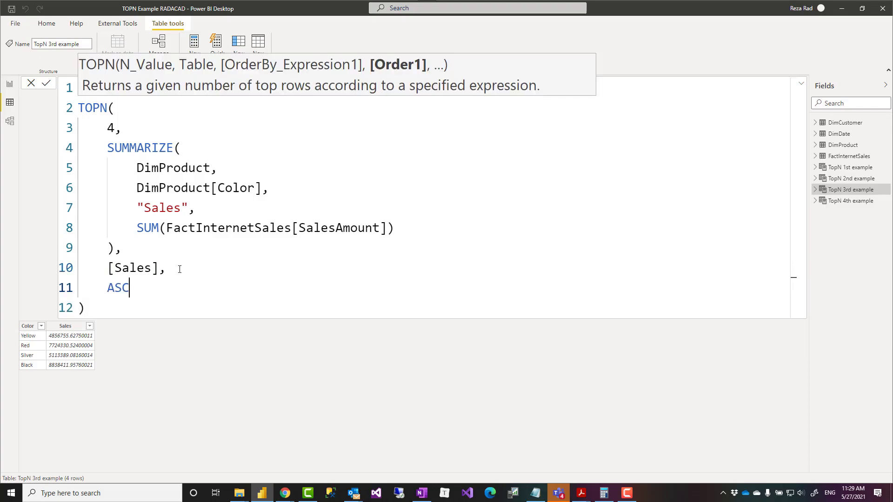
pyautogui.click(46, 83)
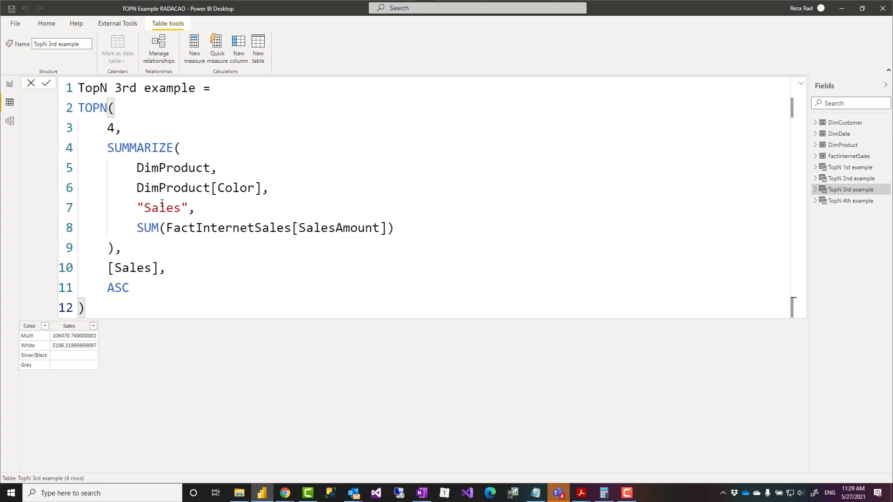
pyautogui.moveTo(786, 196)
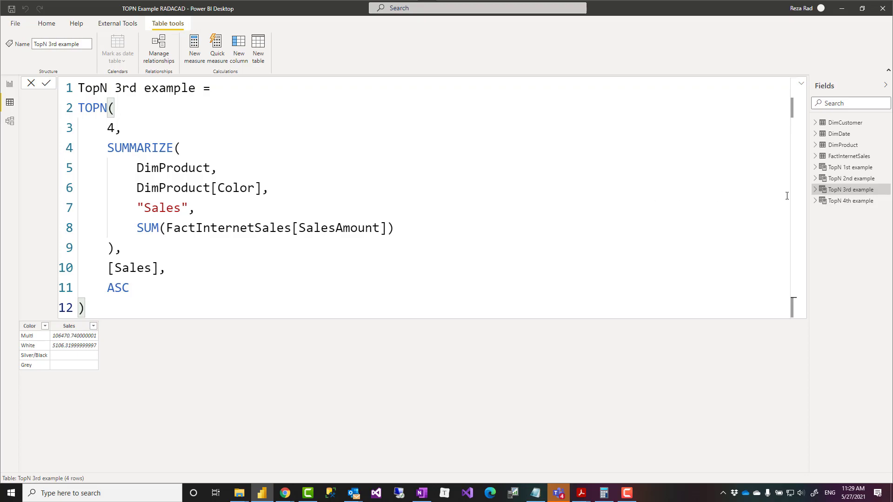
pyautogui.moveTo(839, 217)
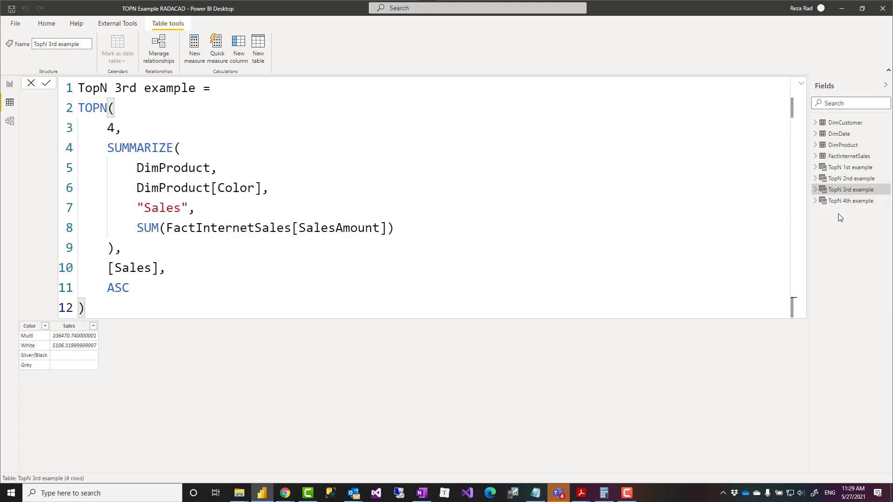
pyautogui.moveTo(848, 203)
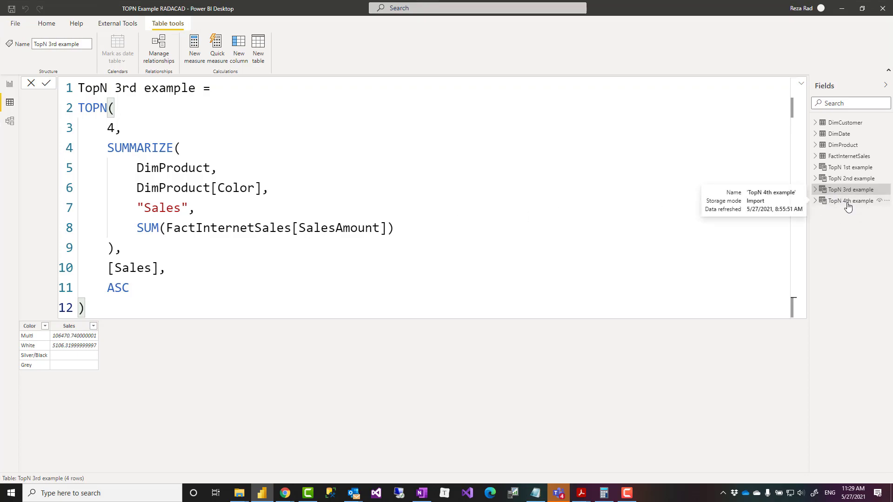
pyautogui.moveTo(328, 157)
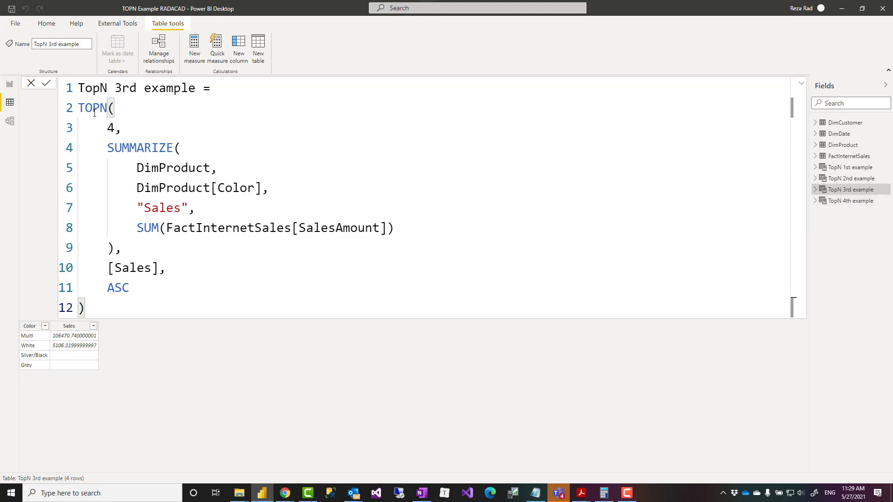
pyautogui.moveTo(135, 292)
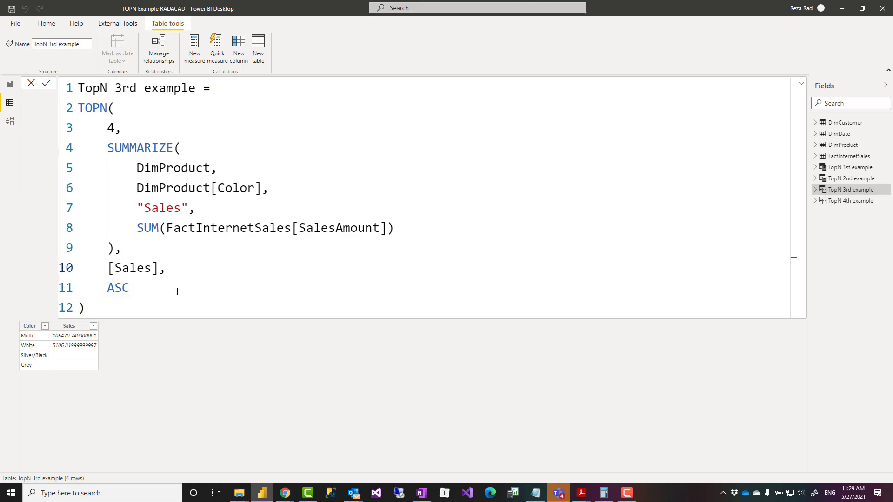
pyautogui.click(84, 307)
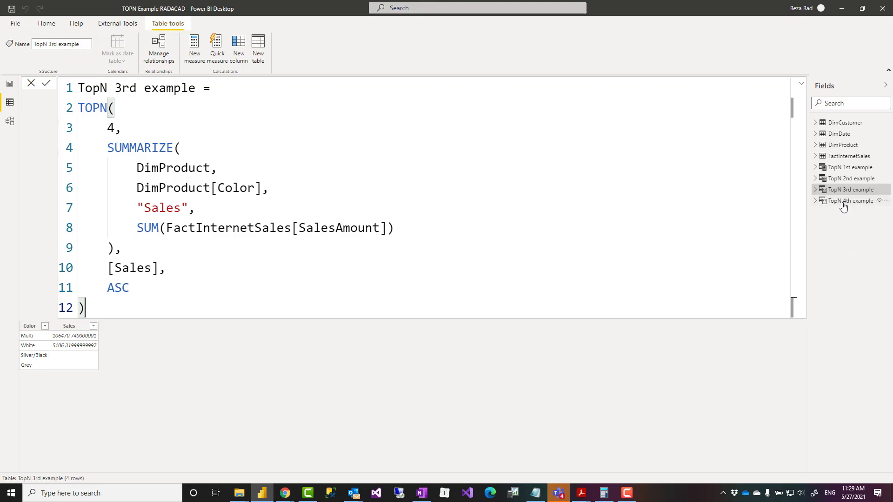
pyautogui.click(848, 200)
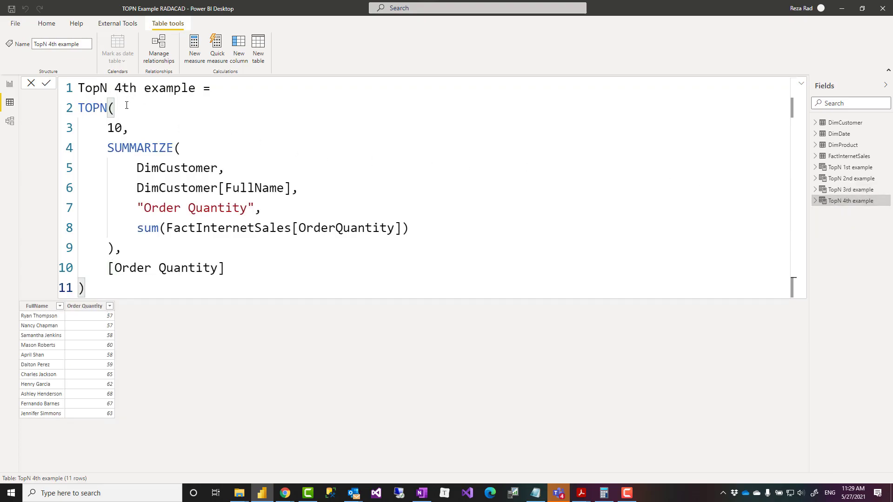
pyautogui.doubleClick(115, 127)
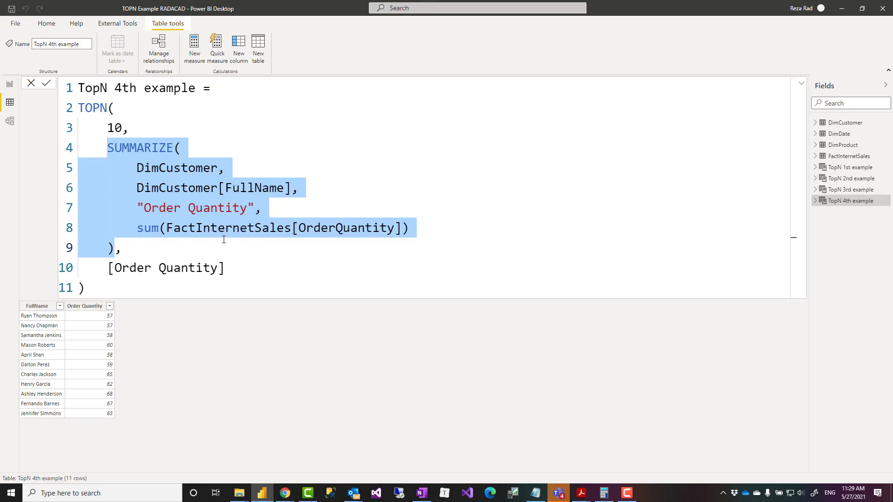
pyautogui.moveTo(129, 182)
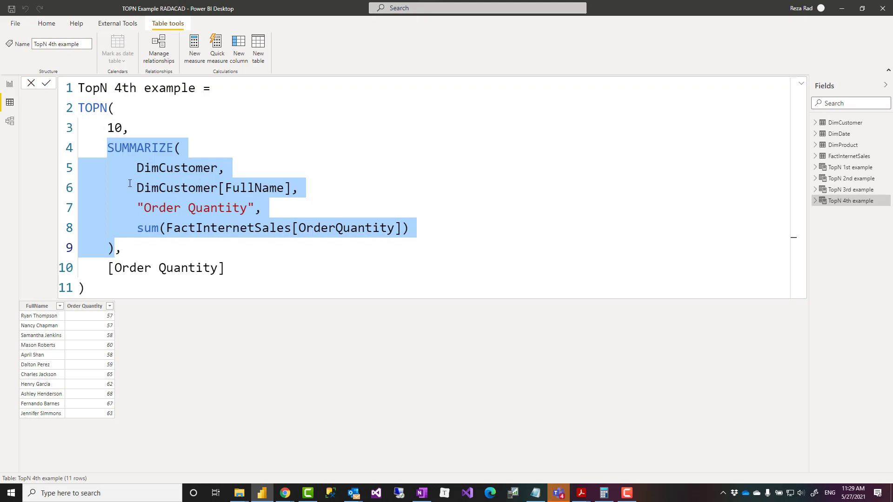
pyautogui.moveTo(95, 363)
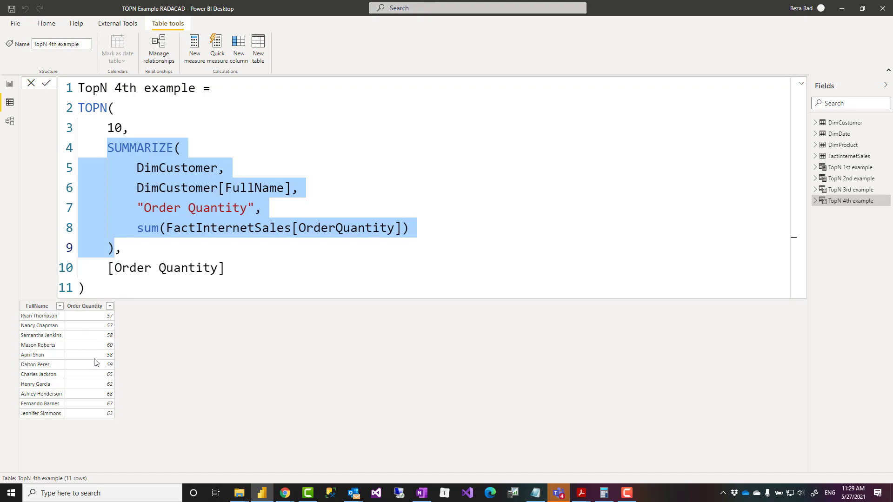
pyautogui.moveTo(107, 397)
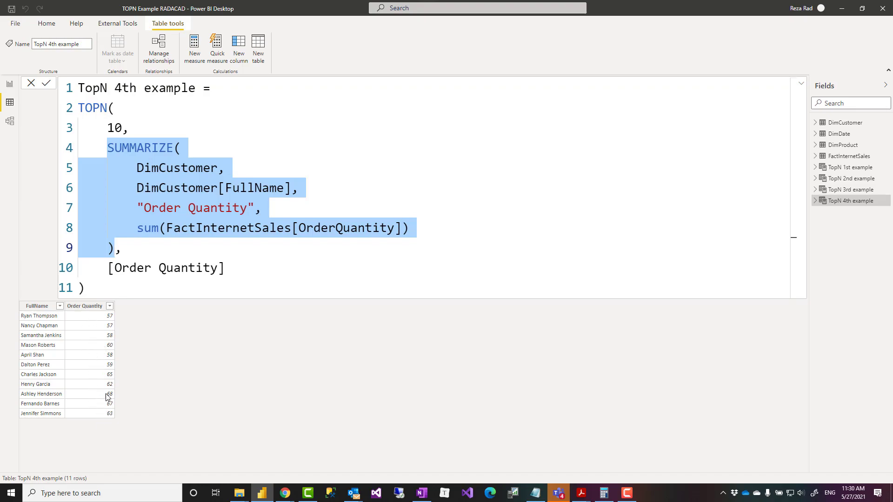
pyautogui.moveTo(144, 362)
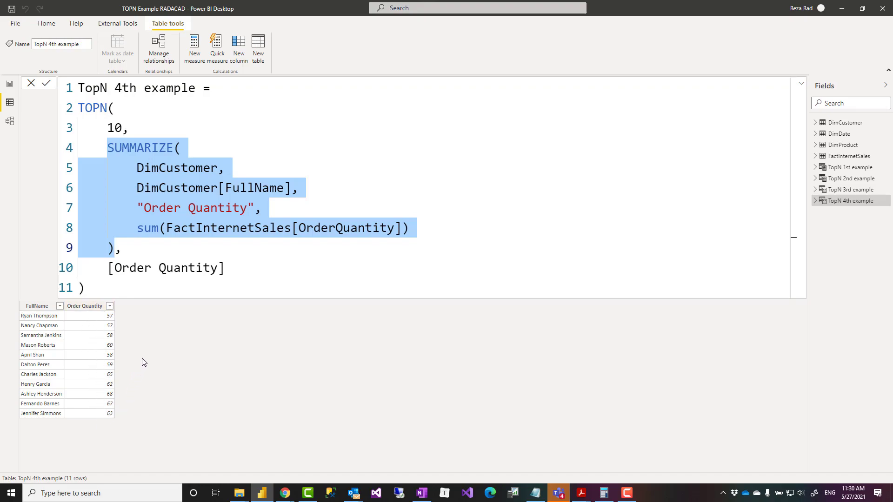
pyautogui.moveTo(109, 324)
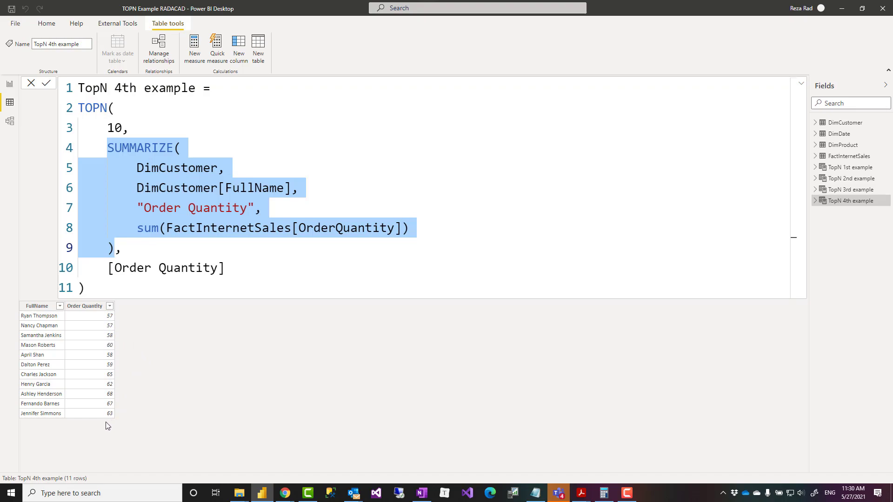
pyautogui.moveTo(106, 319)
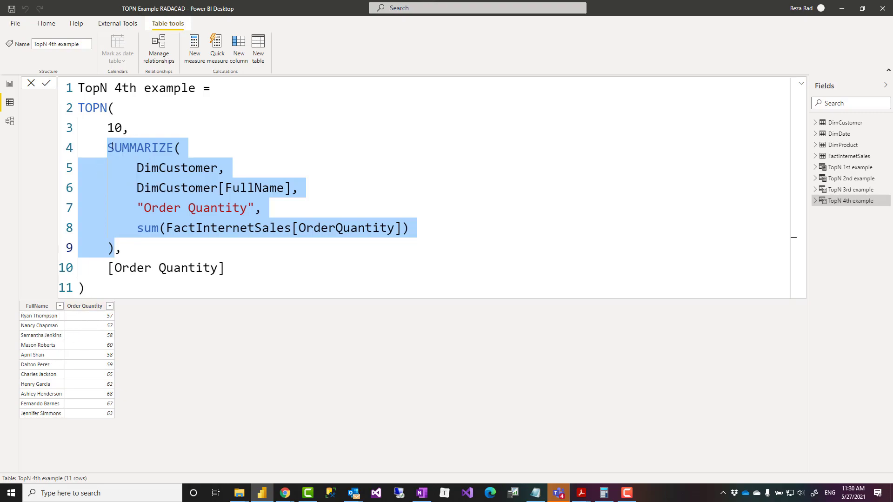
pyautogui.moveTo(90, 325)
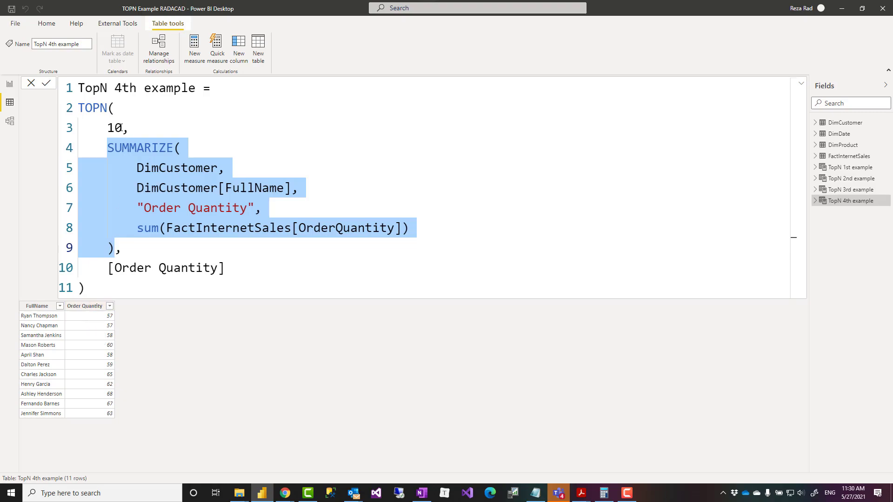
pyautogui.click(114, 127)
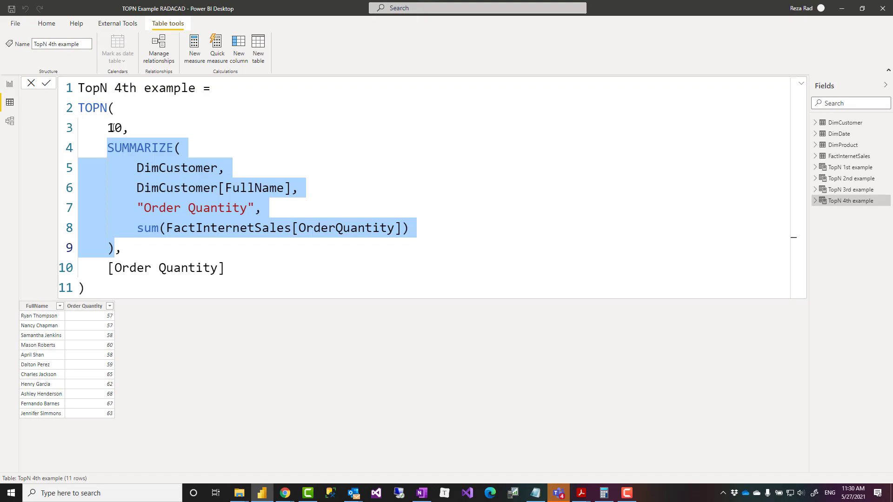
pyautogui.moveTo(102, 357)
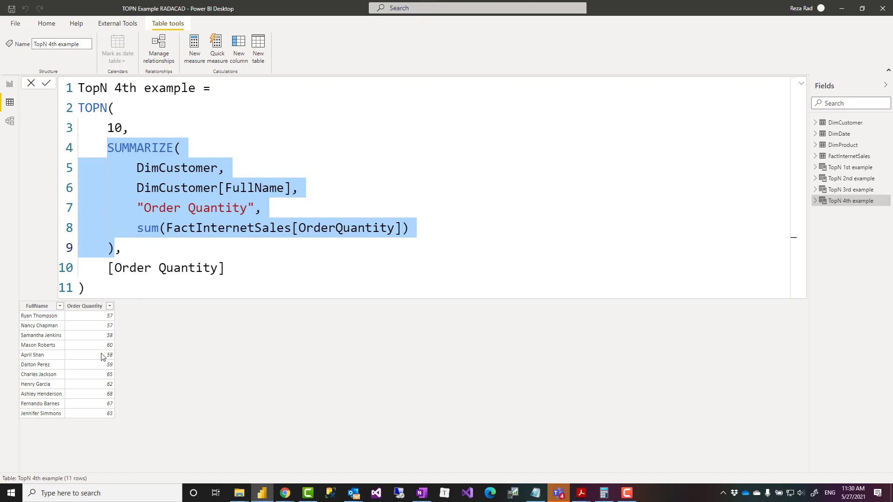
pyautogui.click(87, 288)
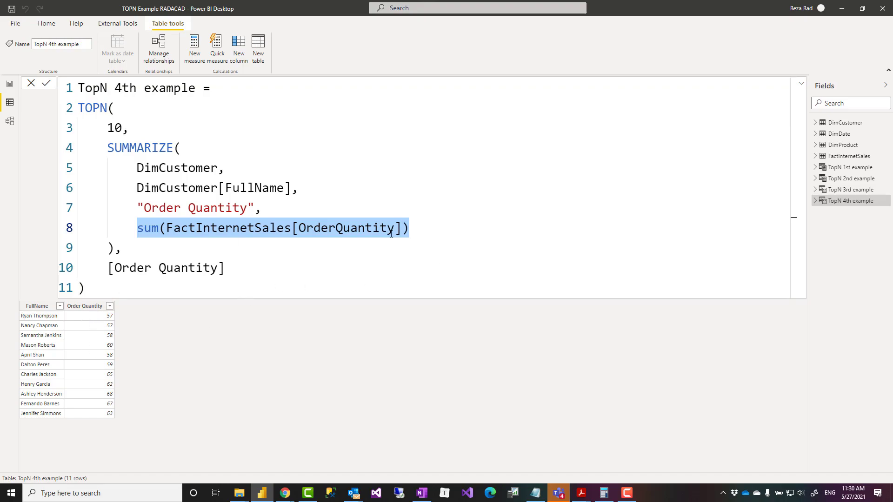
pyautogui.moveTo(101, 346)
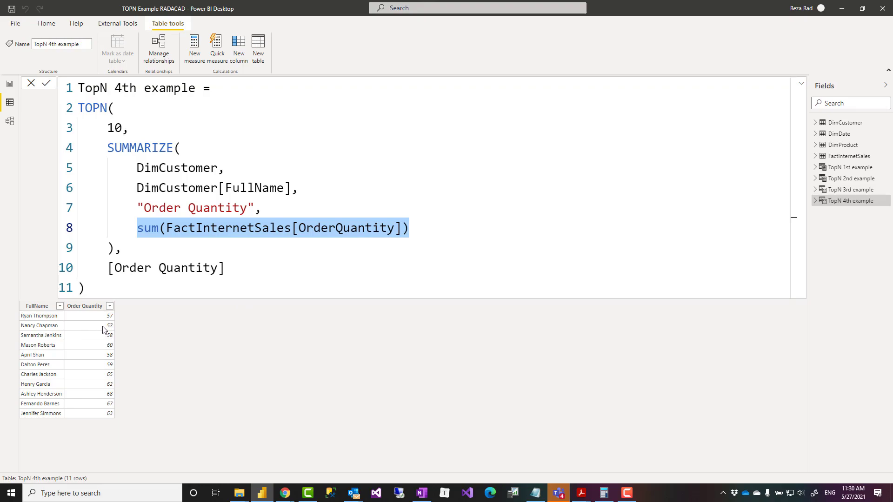
pyautogui.moveTo(116, 309)
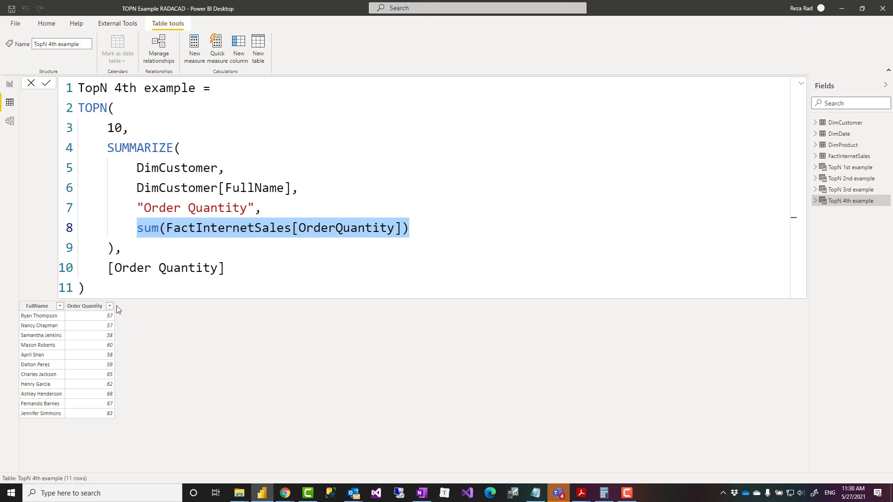
pyautogui.click(83, 288)
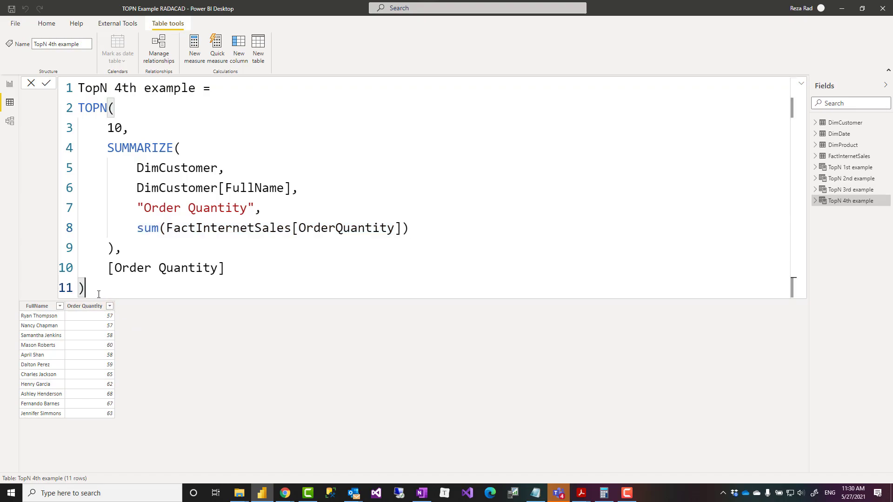
pyautogui.moveTo(88, 264)
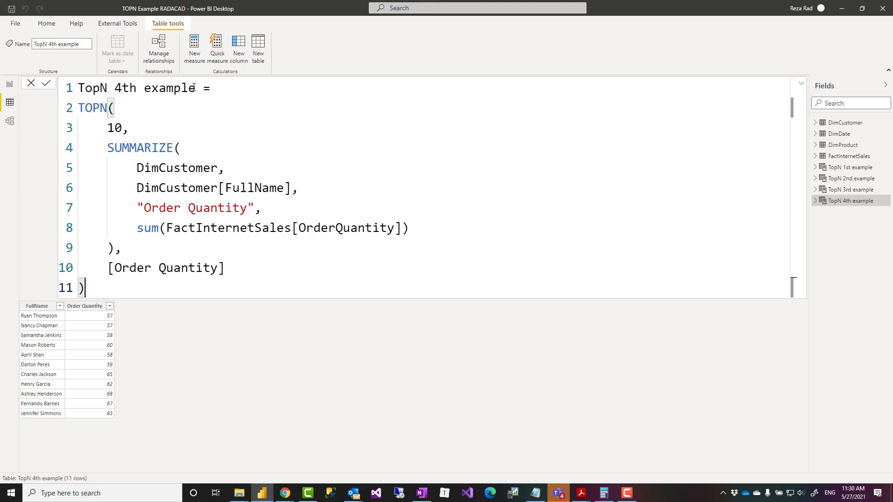
pyautogui.moveTo(852, 203)
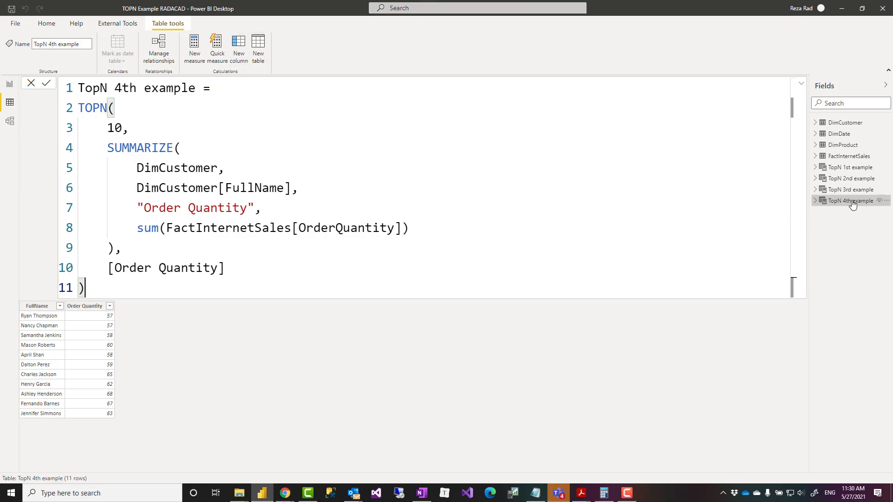
# Revisit the TopN 2nd and 3rd example tables, then return to TopN 4th example
pyautogui.click(850, 178)
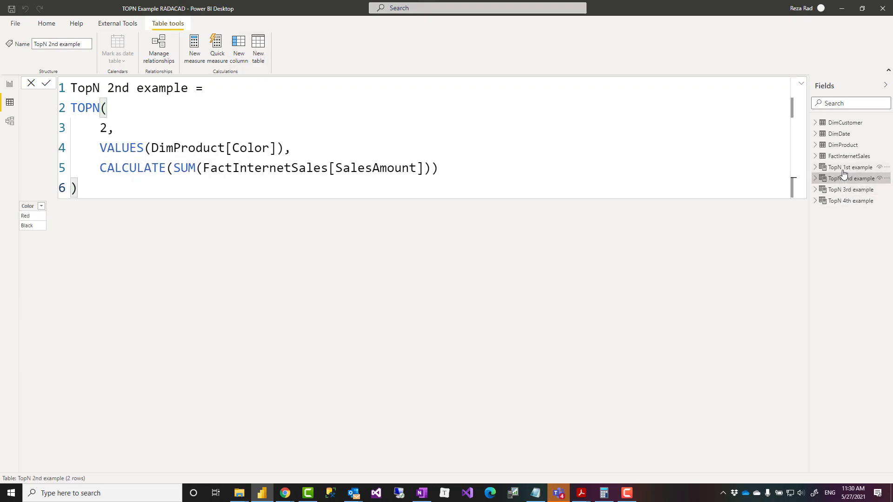
pyautogui.click(849, 189)
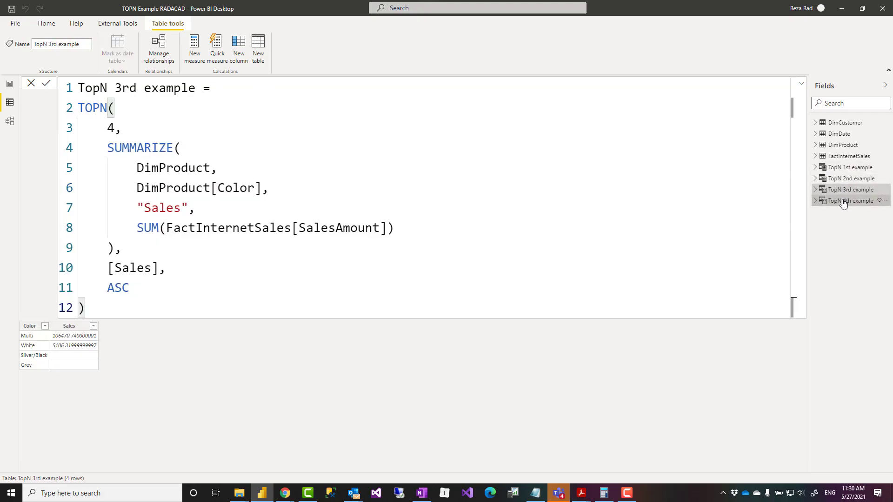
pyautogui.click(852, 200)
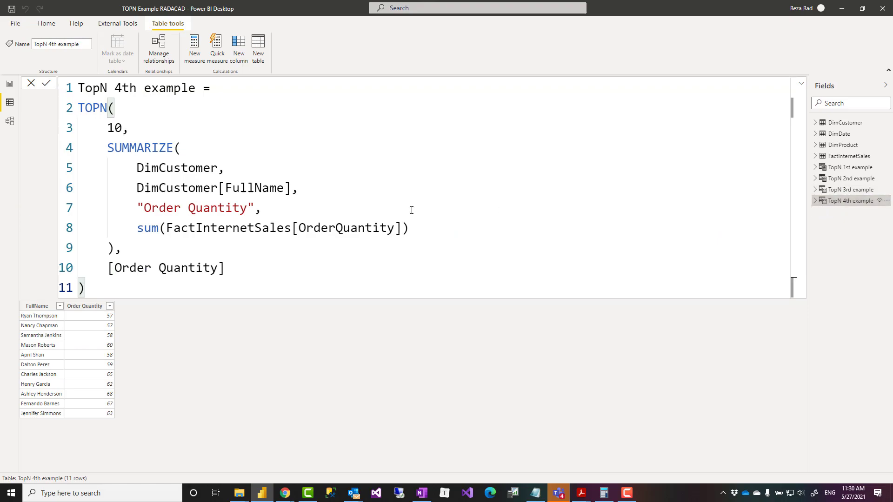
pyautogui.moveTo(96, 203)
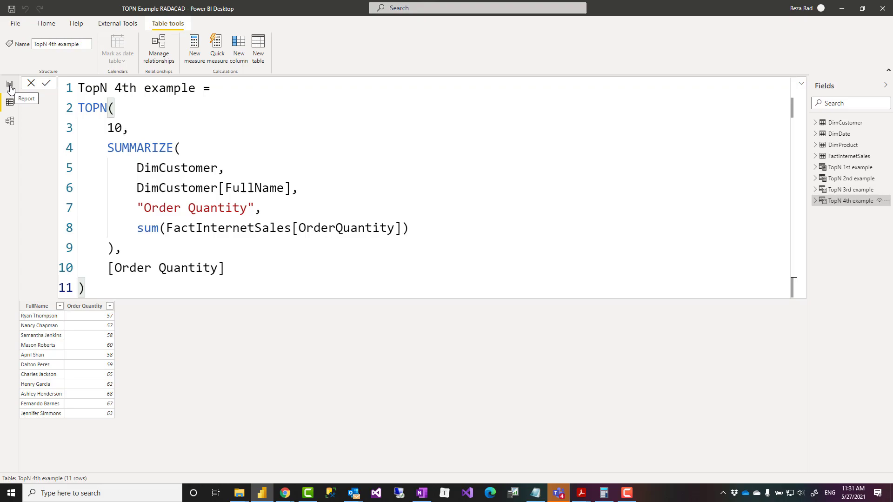
# Back on the report page, search 'targ' and select the Target High measure
pyautogui.click(10, 85)
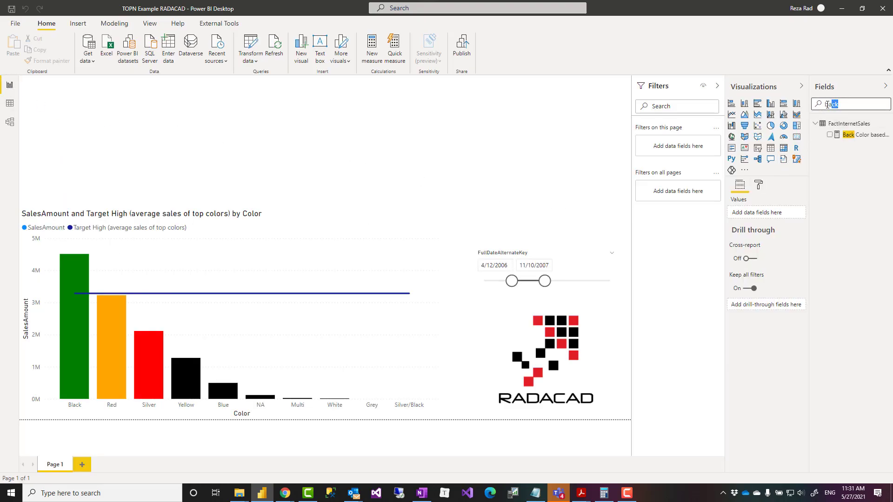
pyautogui.write('targ')
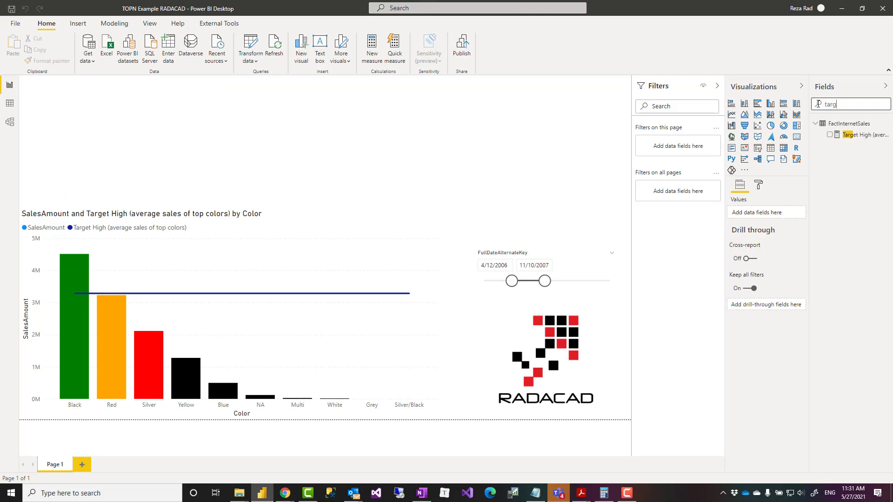
pyautogui.click(851, 134)
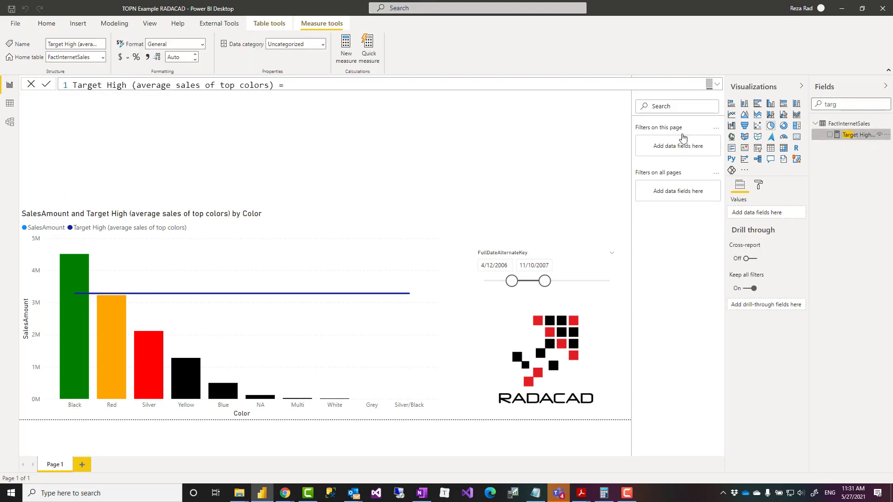
pyautogui.click(713, 84)
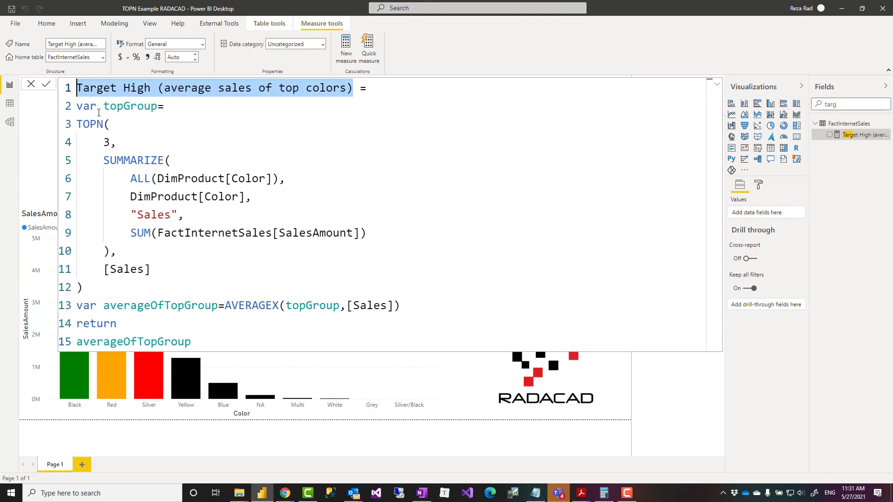
pyautogui.click(162, 106)
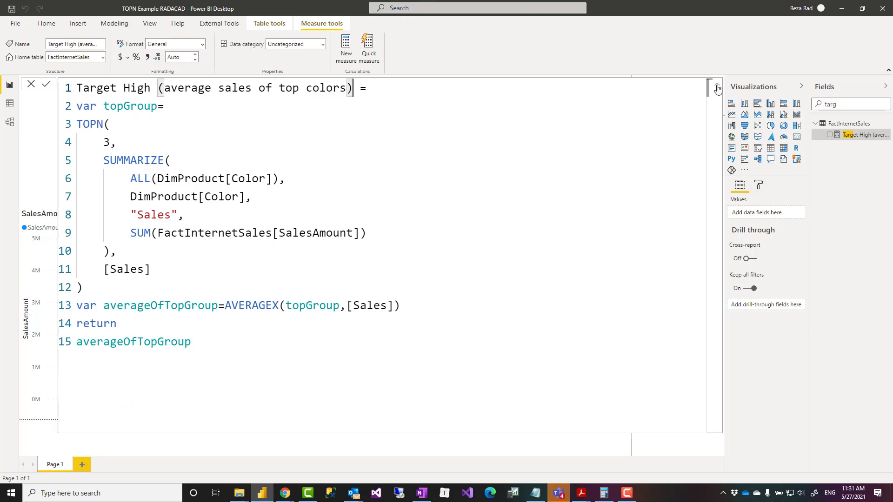
pyautogui.click(717, 88)
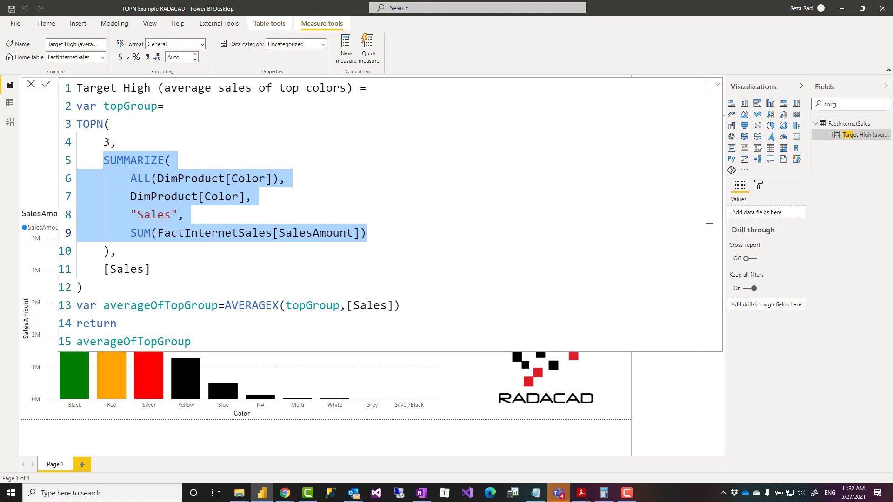
pyautogui.moveTo(102, 147)
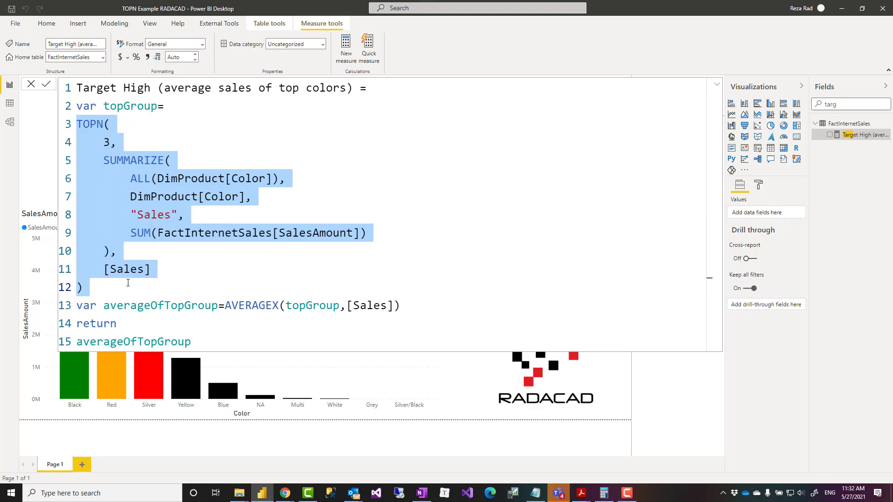
pyautogui.click(226, 305)
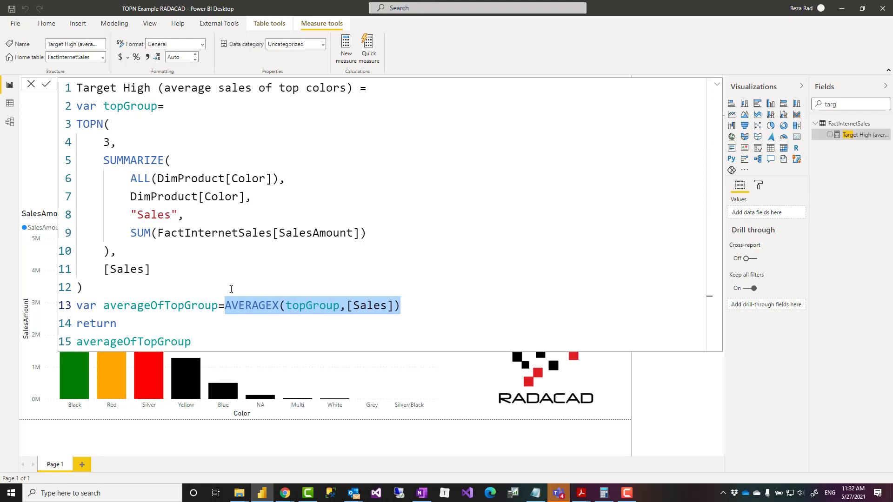
pyautogui.moveTo(244, 337)
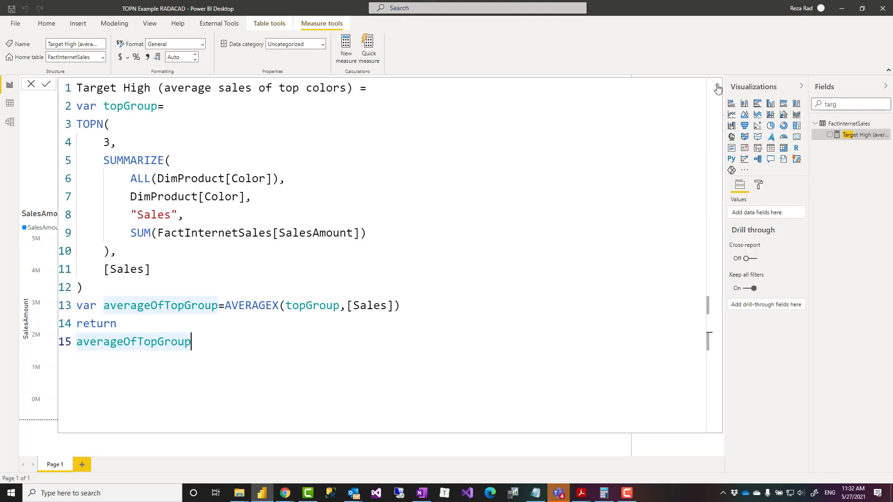
pyautogui.click(717, 88)
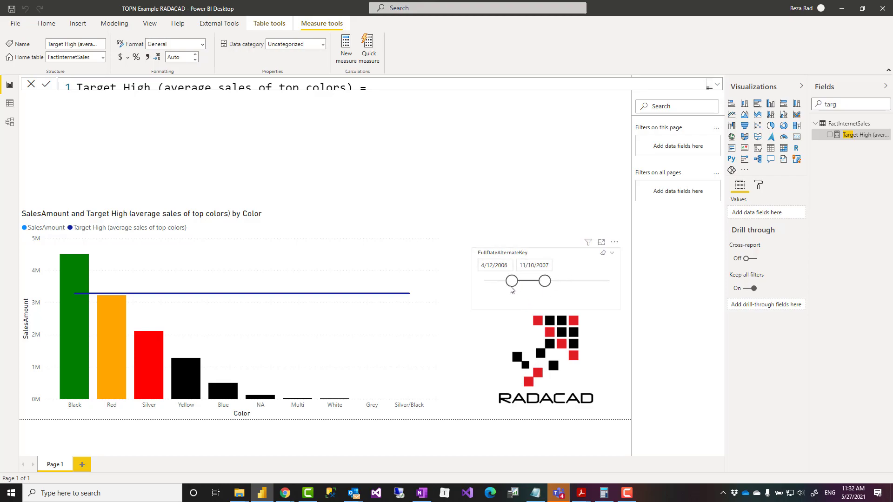
pyautogui.moveTo(553, 292)
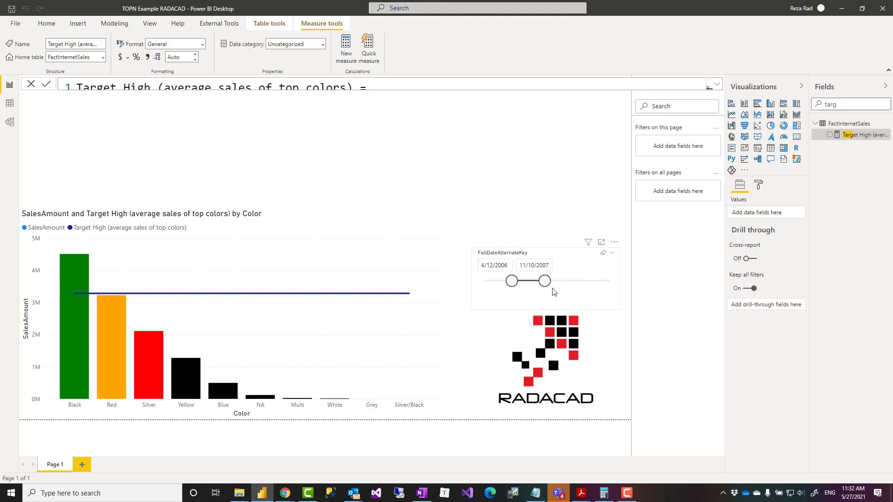
pyautogui.moveTo(409, 299)
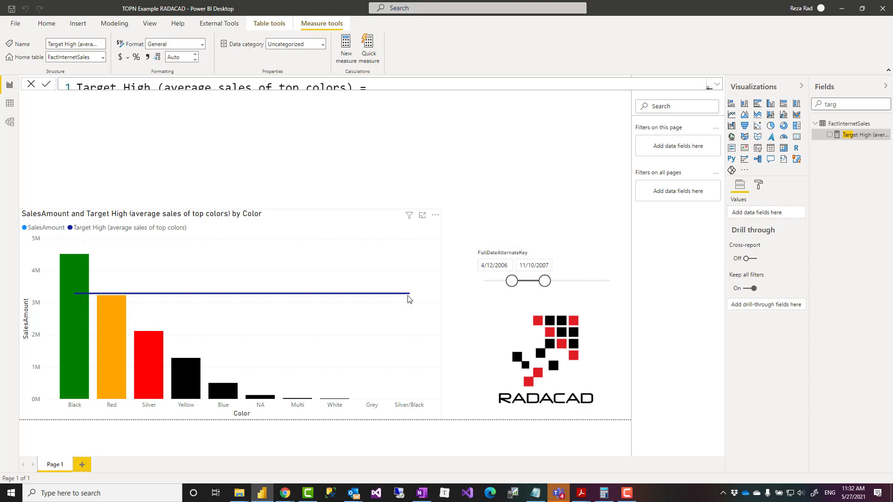
pyautogui.moveTo(431, 306)
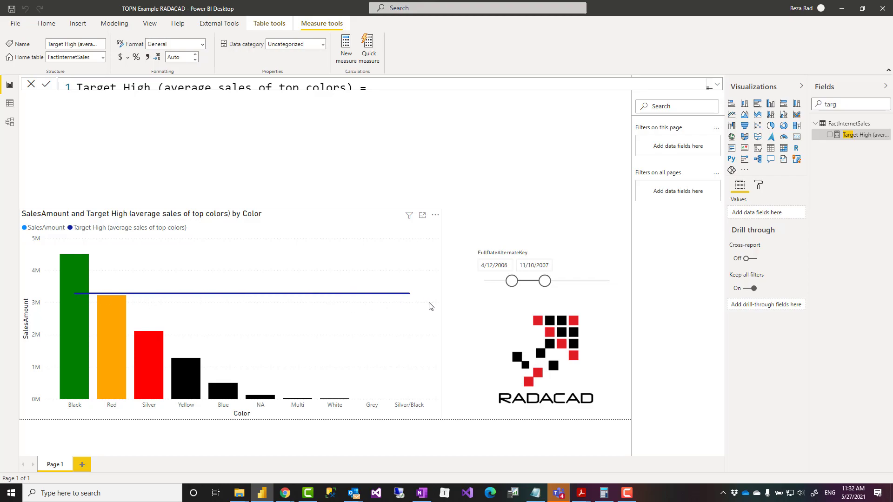
pyautogui.moveTo(93, 304)
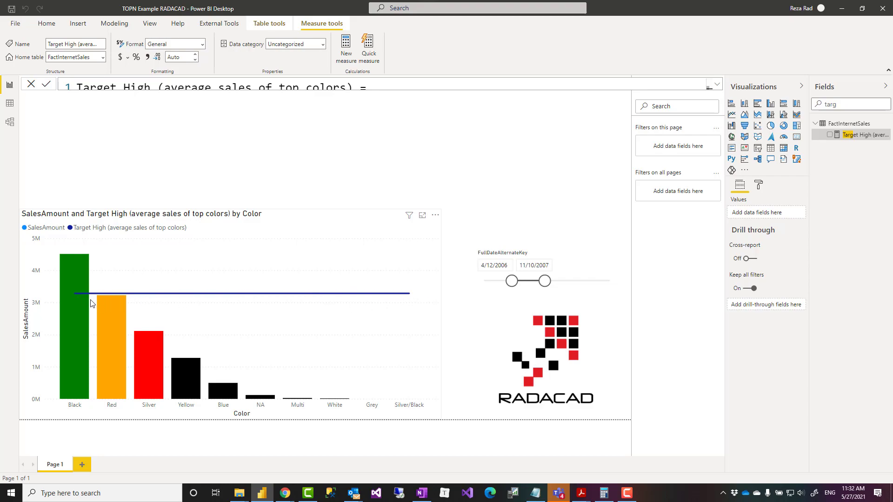
pyautogui.moveTo(174, 296)
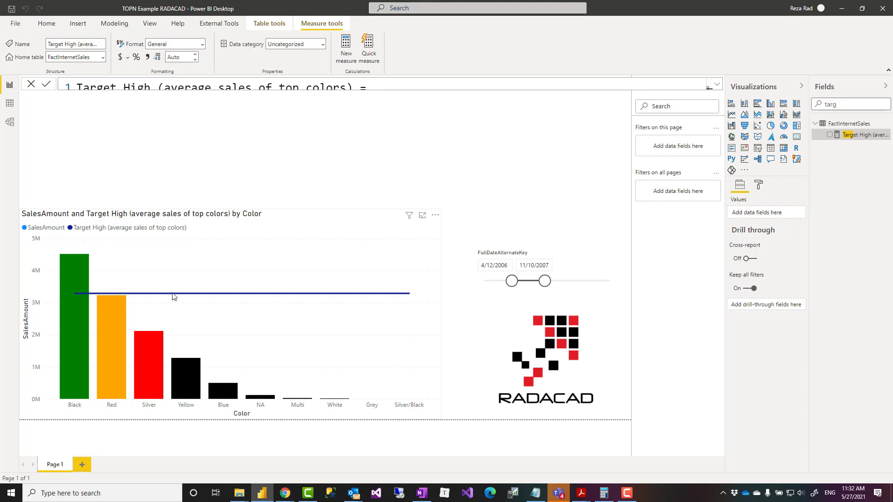
pyautogui.moveTo(363, 303)
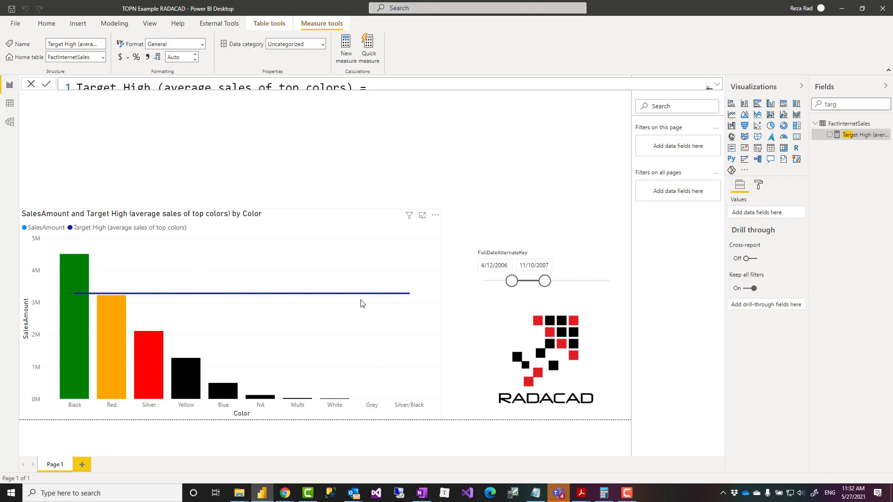
pyautogui.moveTo(201, 306)
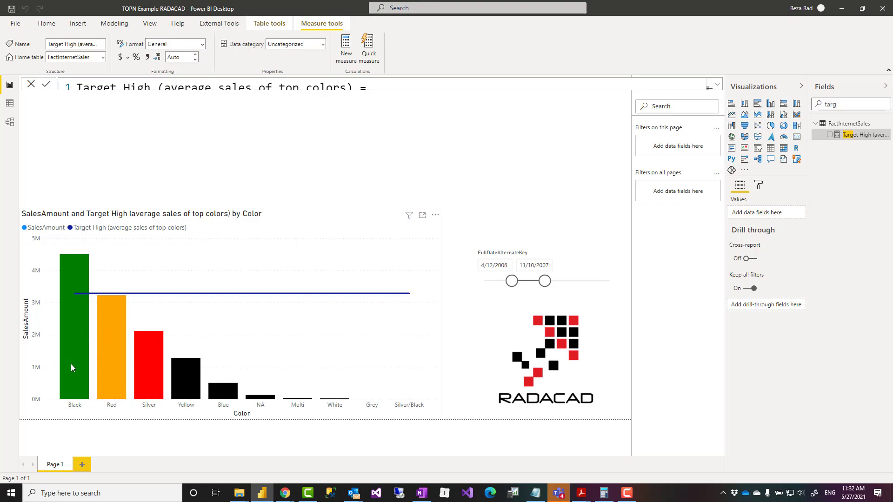
pyautogui.moveTo(284, 354)
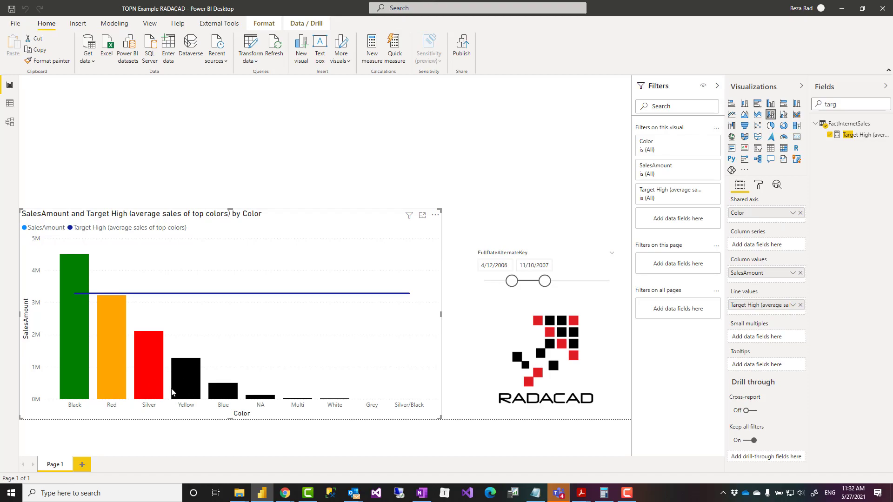
# Search fields for 'color' and select the Back Color based on top group measure
pyautogui.tripleClick(849, 104)
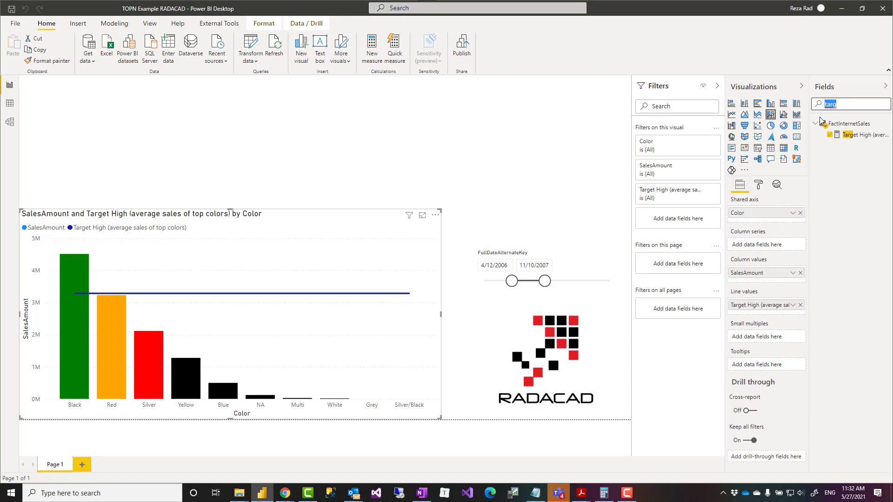
pyautogui.write('color')
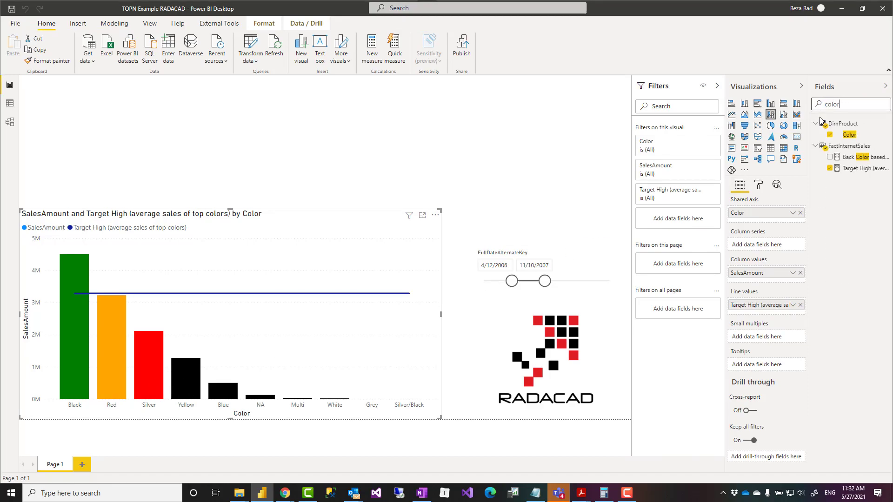
pyautogui.click(865, 156)
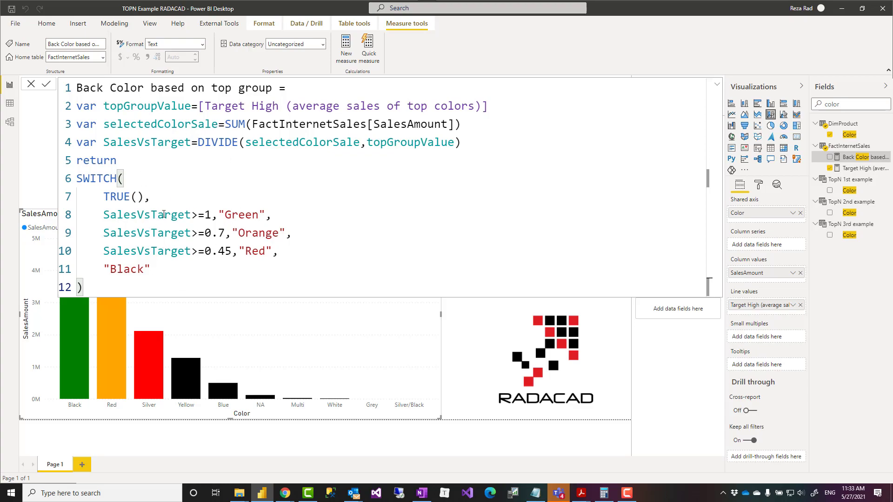
pyautogui.moveTo(521, 109)
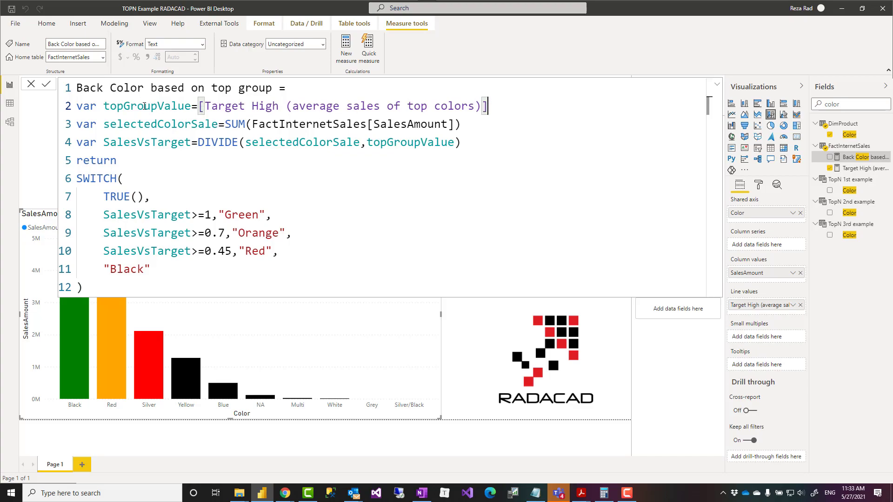
pyautogui.moveTo(458, 119)
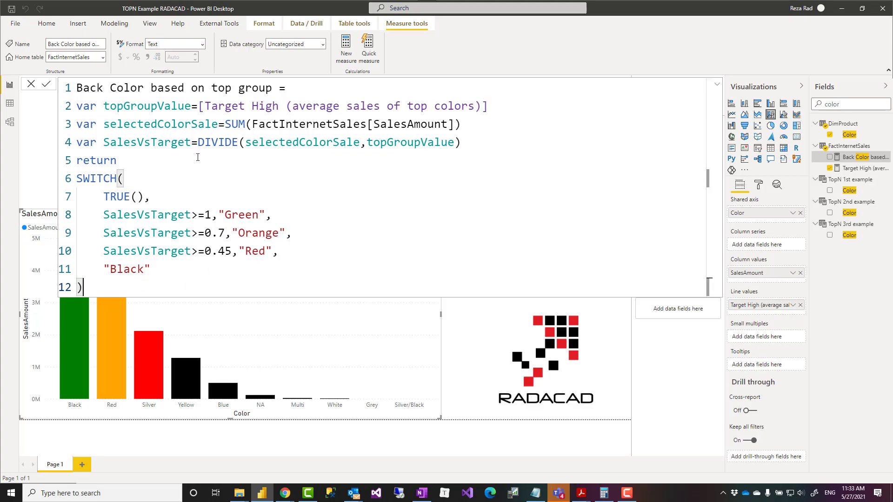
pyautogui.moveTo(718, 86)
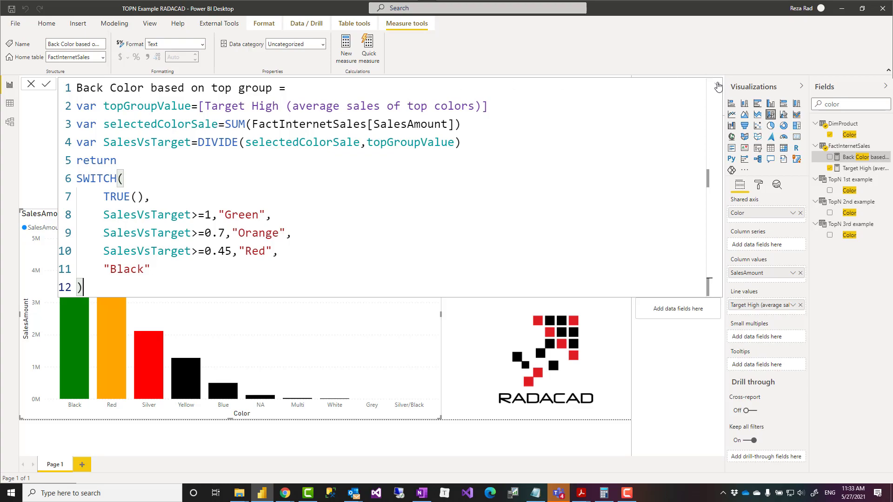
pyautogui.click(715, 86)
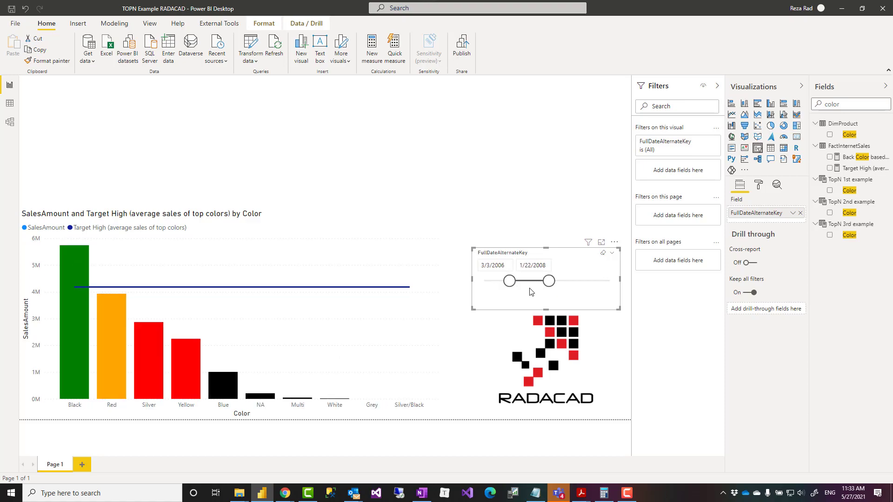
pyautogui.moveTo(377, 262)
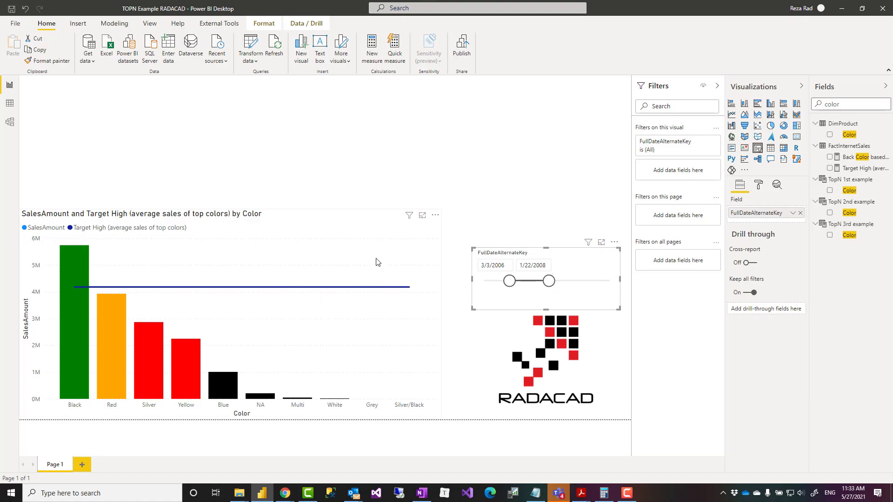
pyautogui.moveTo(369, 185)
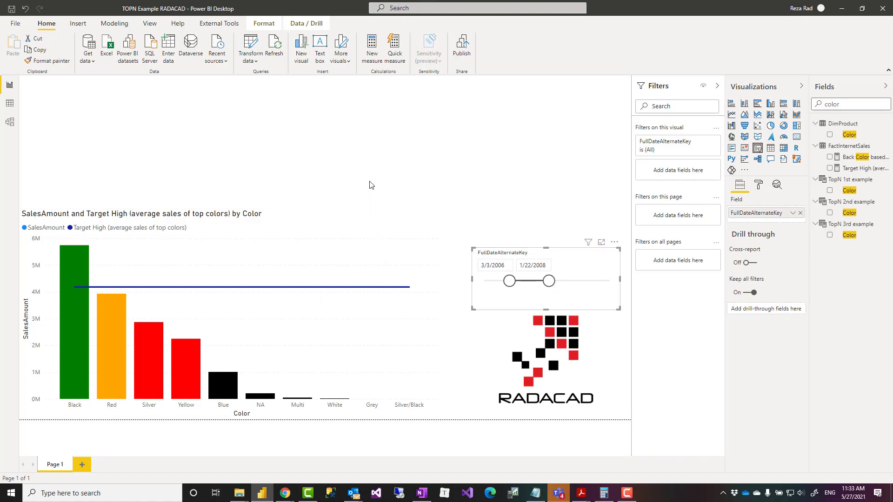